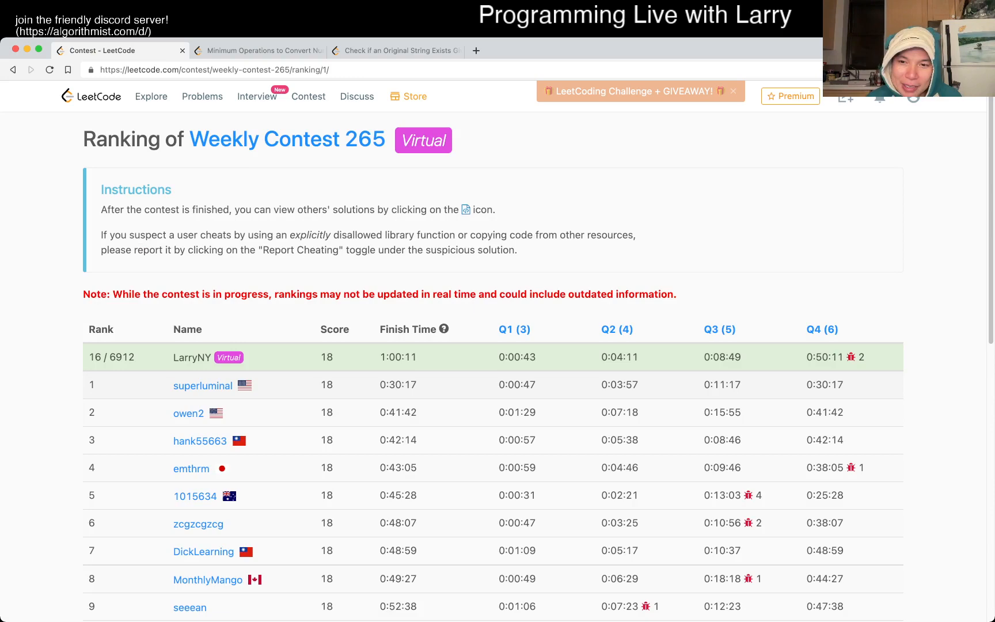
Step: Leave the Weekly Contest 265 ranking for the Minimum Operations to Convert Number problem
left_click(257, 50)
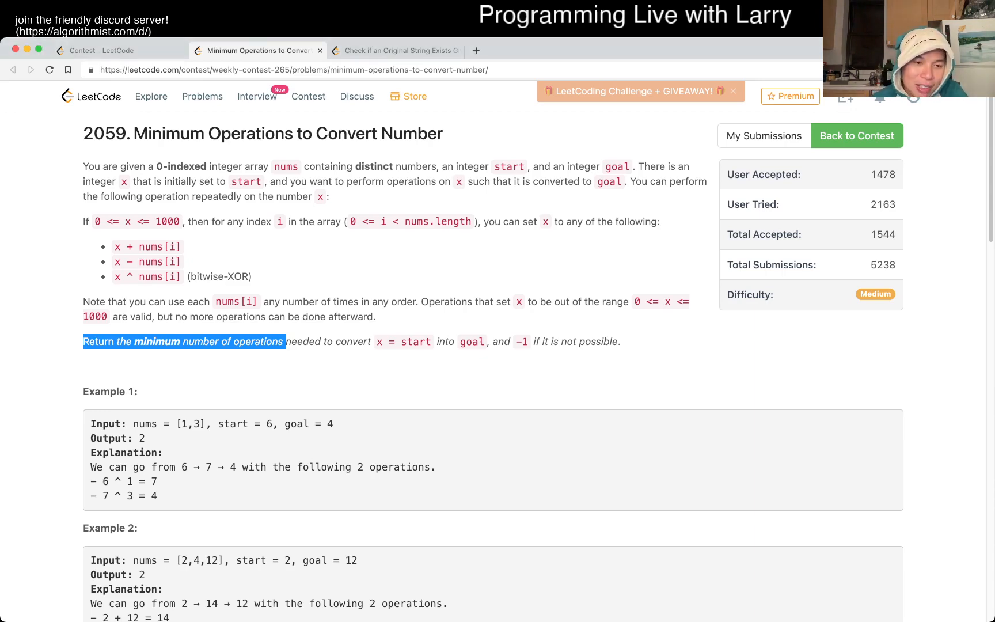
scroll("down", 3)
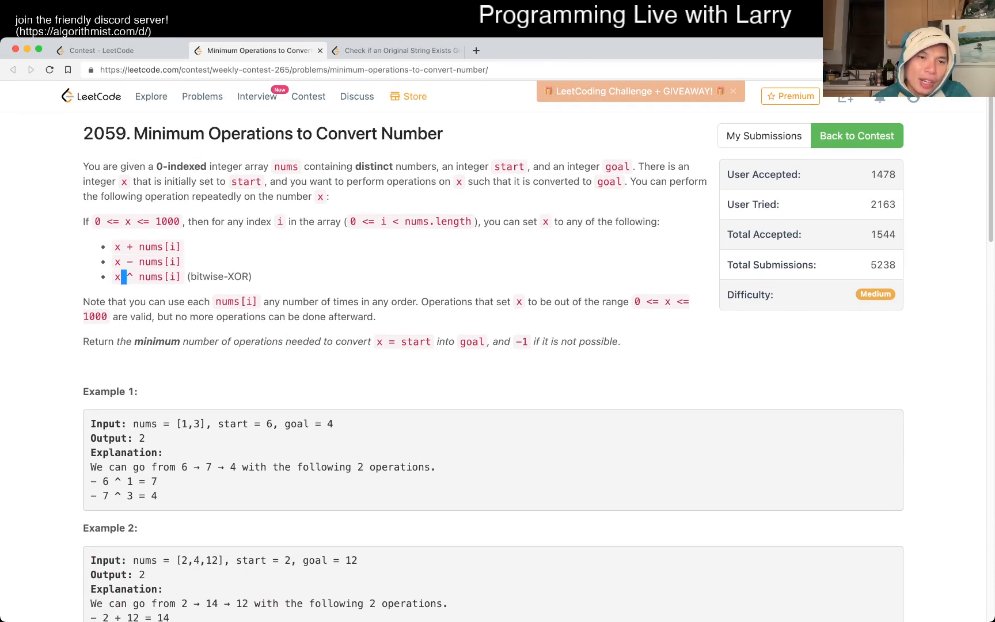
left_click_drag(120, 275, 179, 276)
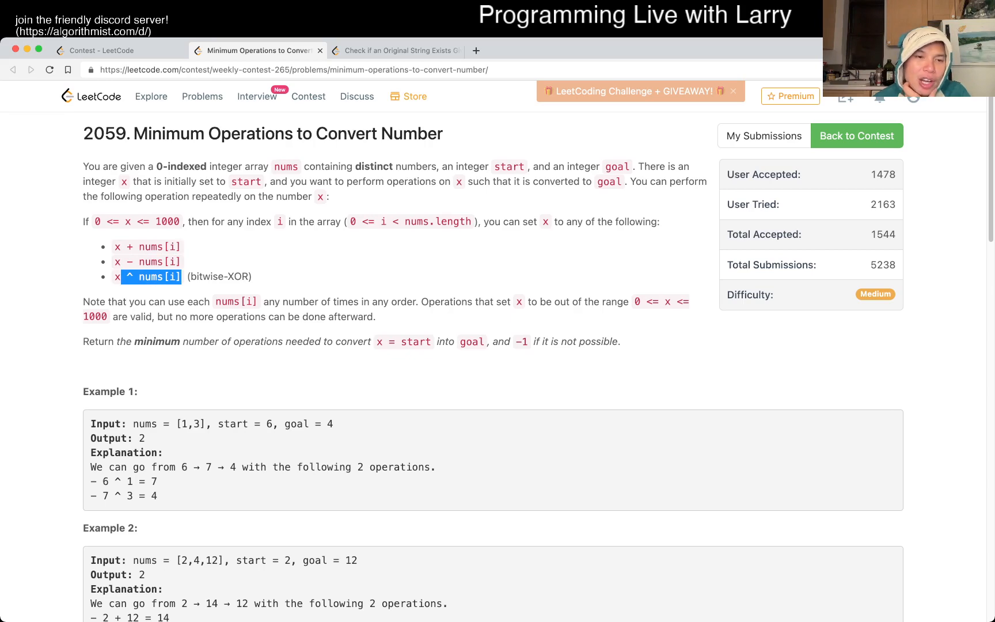
scroll("down", 3)
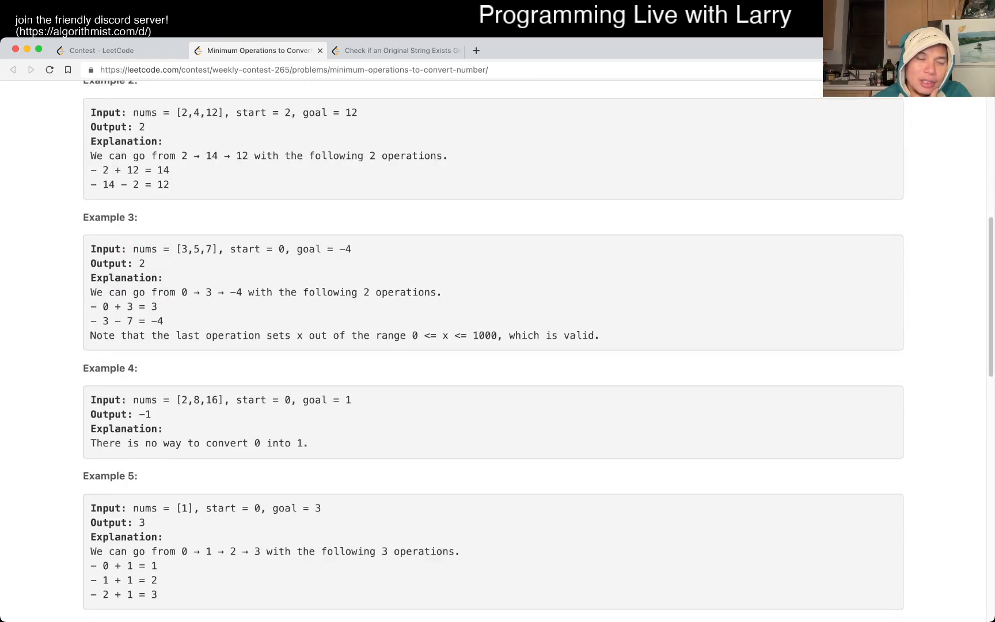
scroll("down", 3)
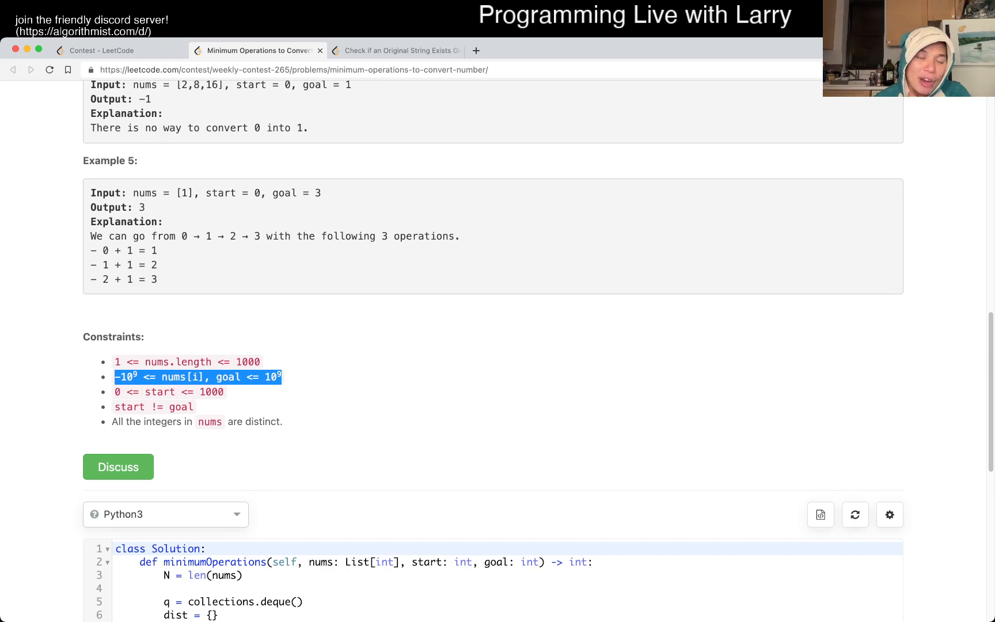
left_click(187, 361)
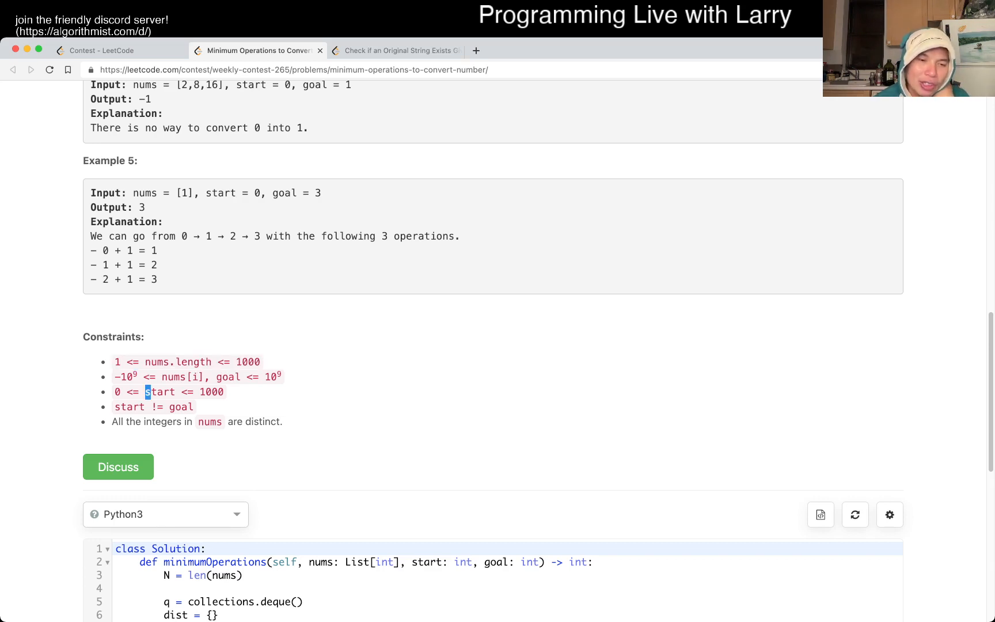
double_click(160, 392)
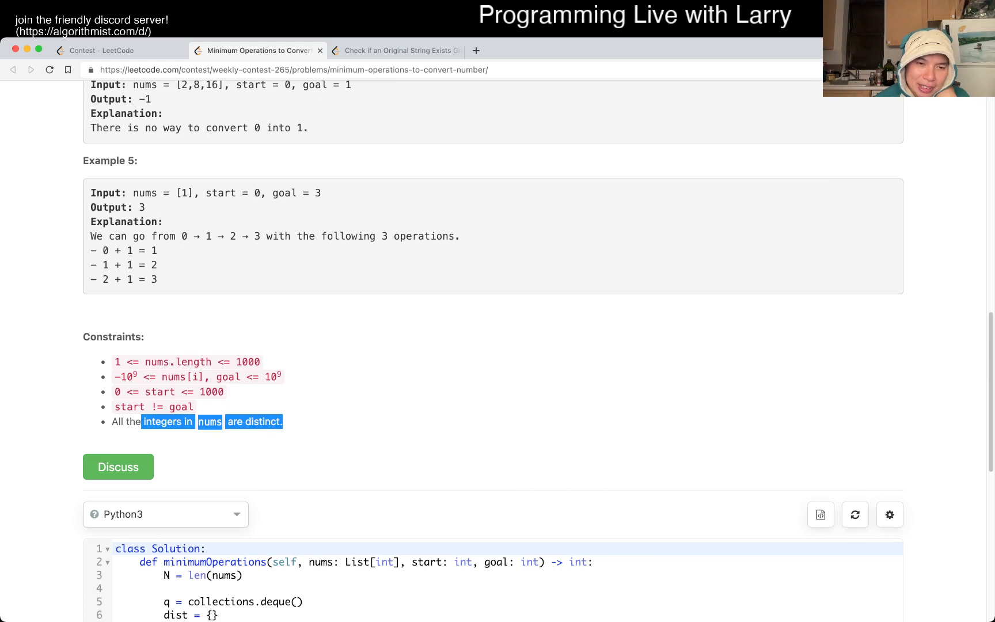
scroll("down", 3)
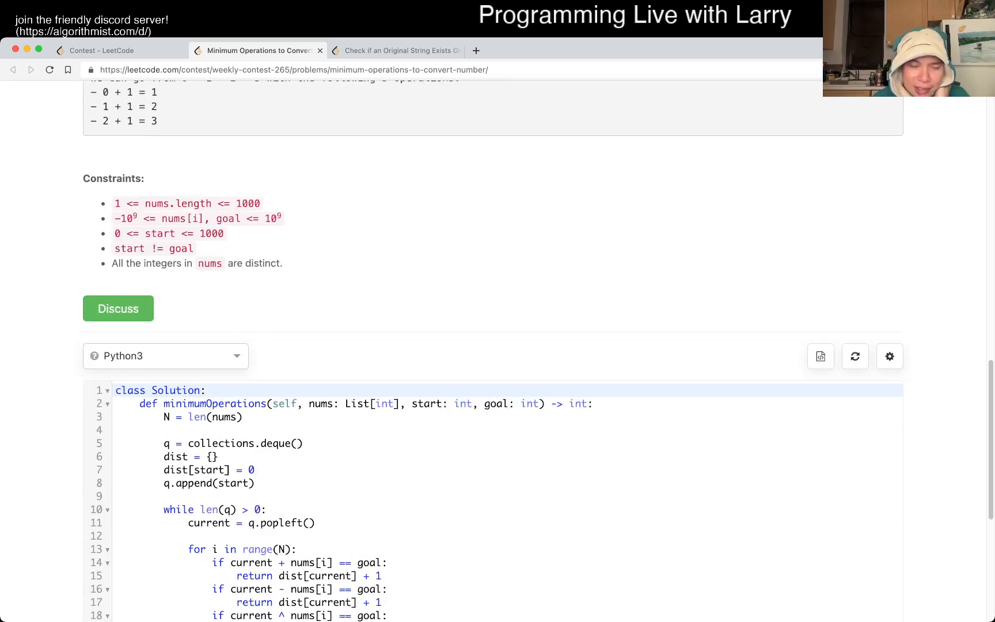
Step: Review the full BFS solution and start a '#' comment above 'while len(q) > 0:'
scroll("down", 3)
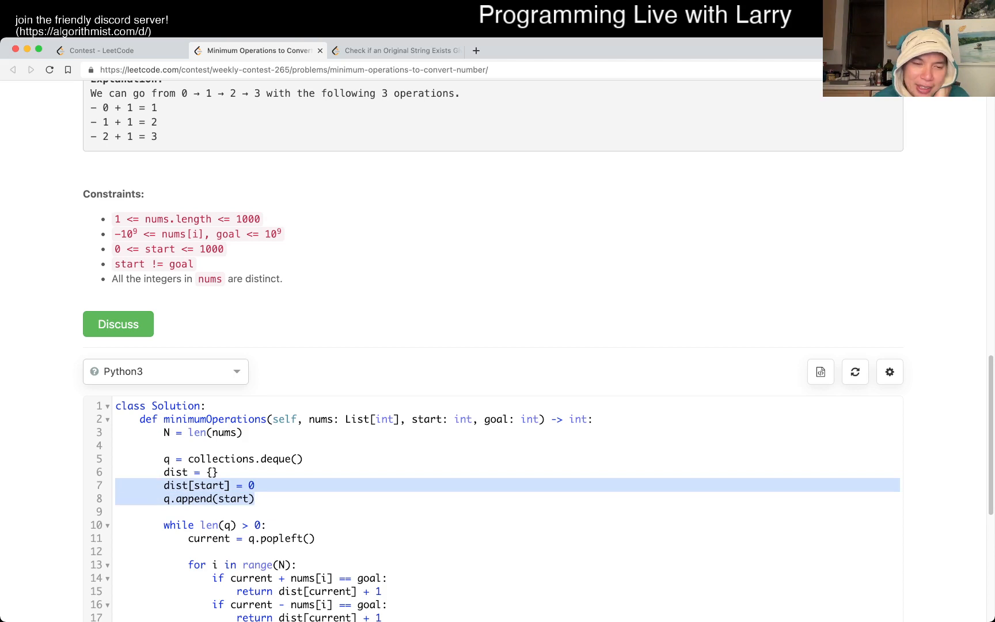
scroll("down", 3)
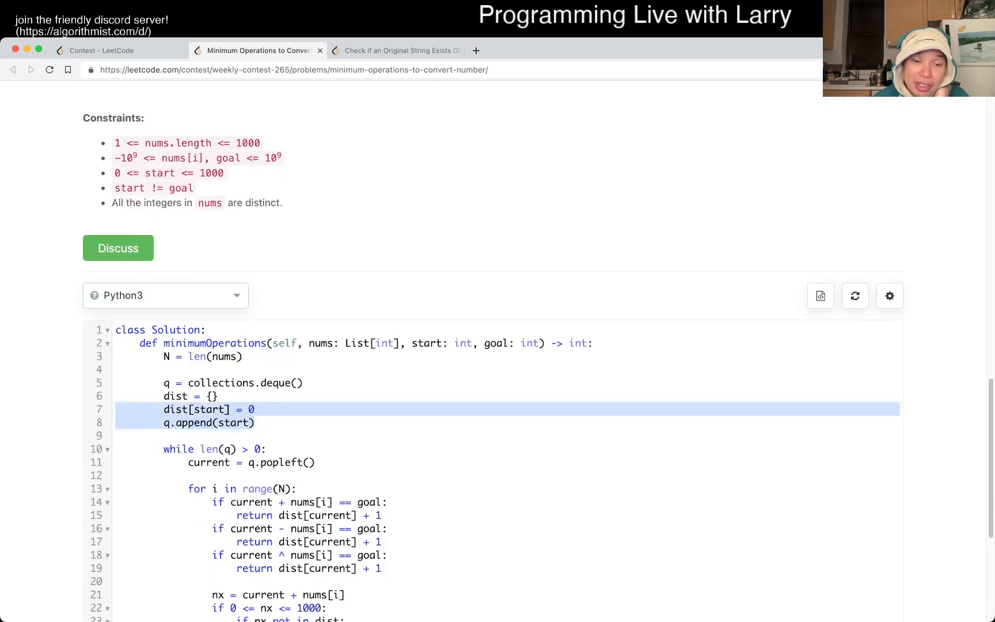
scroll("down", 3)
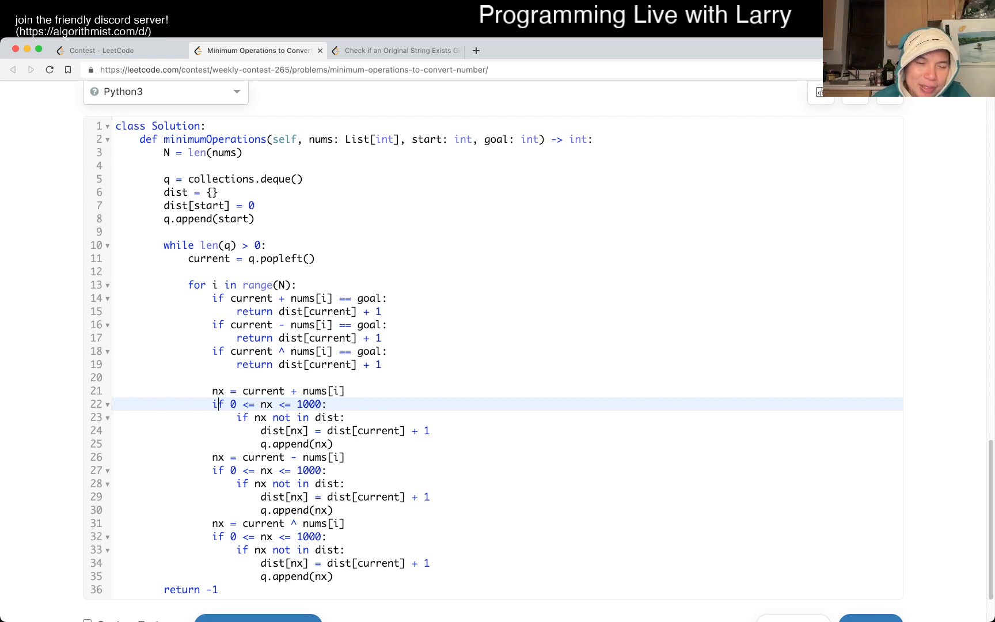
left_click_drag(213, 391, 331, 576)
type("#")
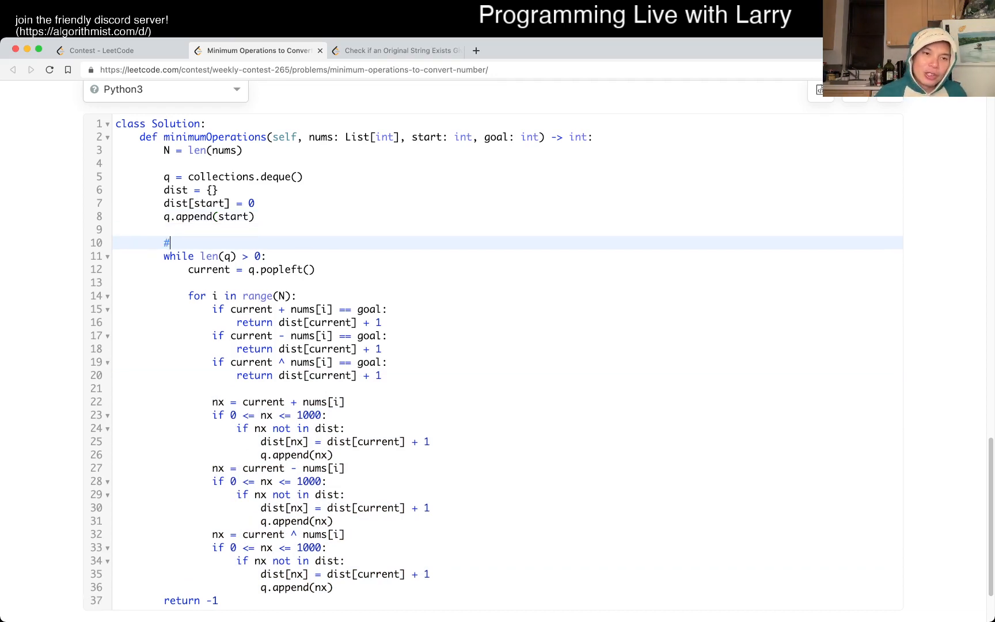
Step: Annotate the loop with O(|U| * N) time, O(|U|) space and 'U -> 0 to 1000' comments
type("O()")
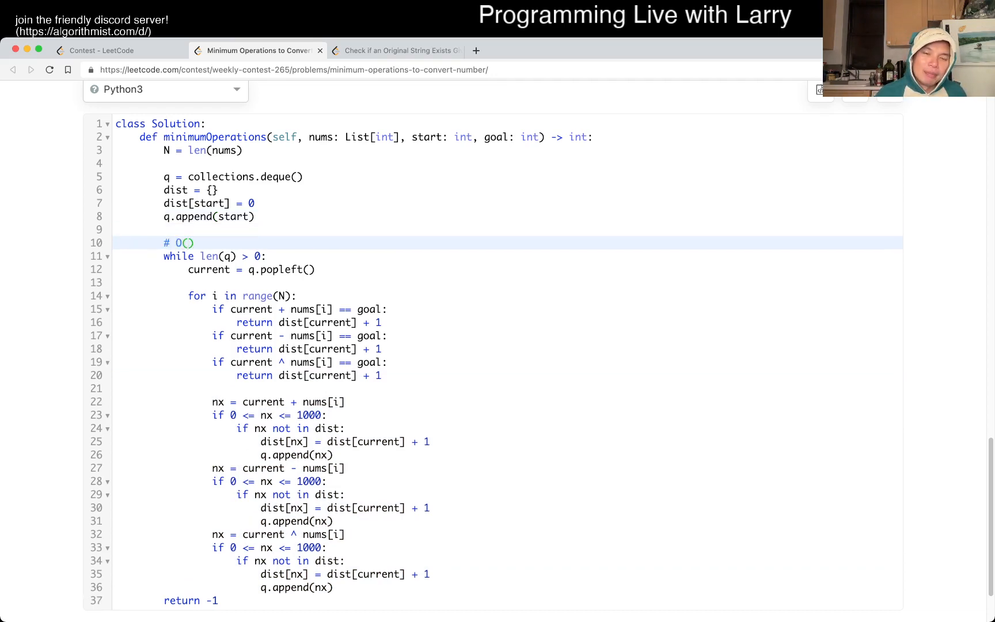
type("U")
type("# U ->")
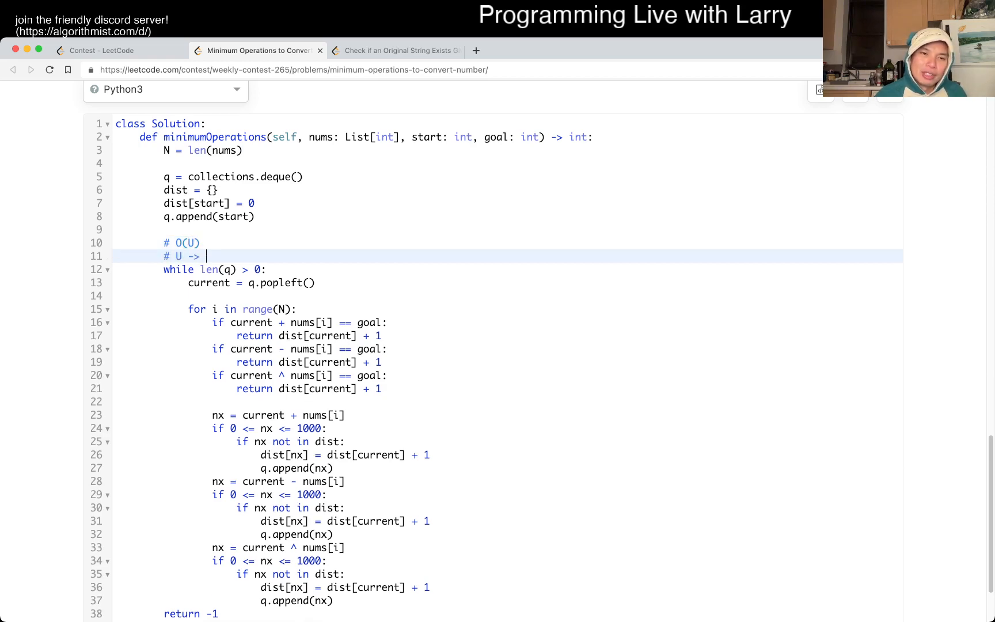
type("0 to 1000")
left_click(507, 242)
type(" * N")
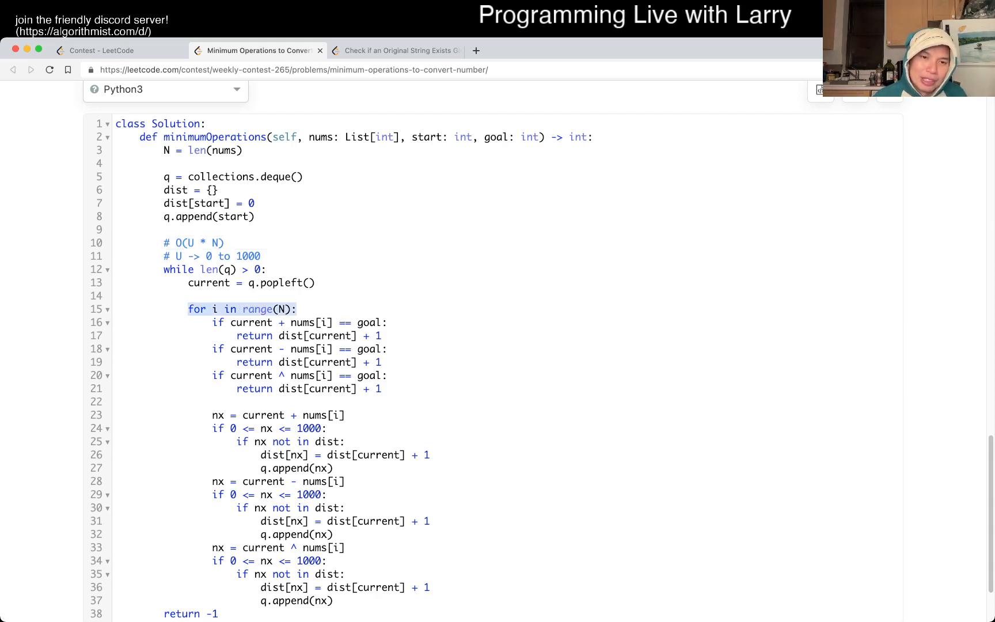
left_click(224, 242)
type(" -> time")
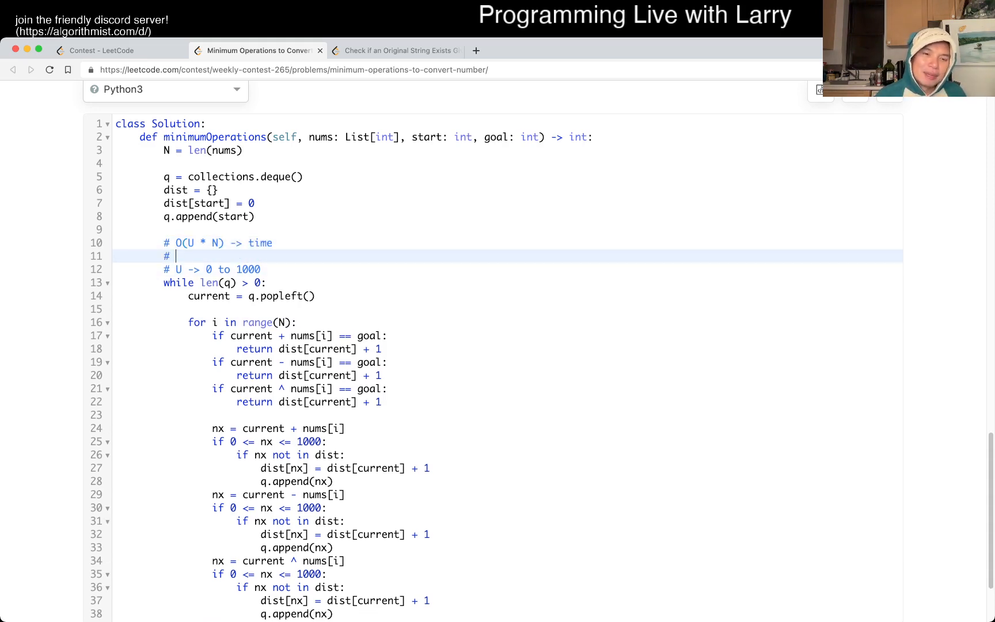
type("O(U) -")
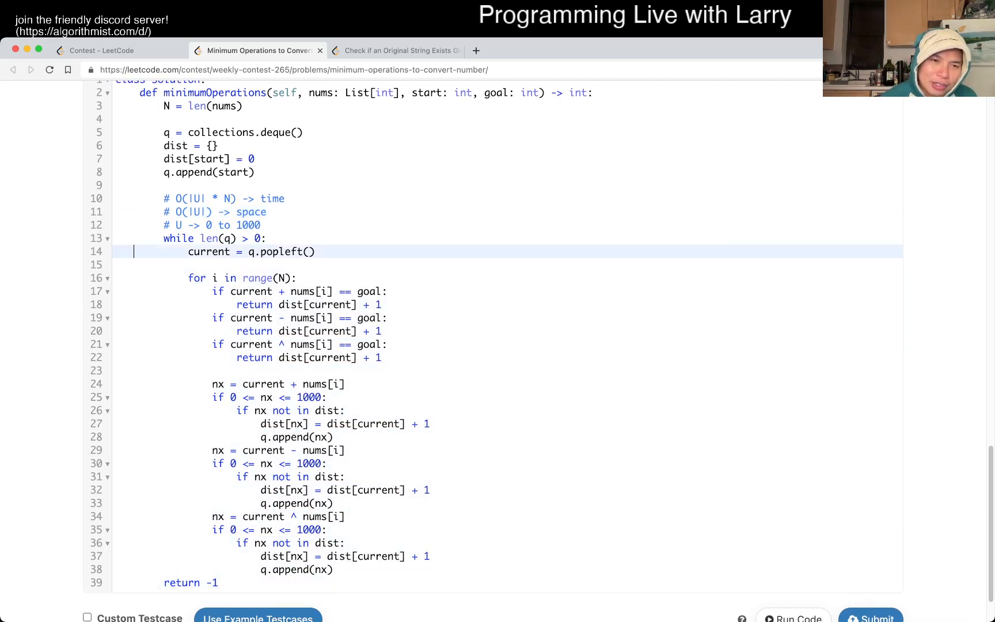
left_click_drag(171, 238, 330, 570)
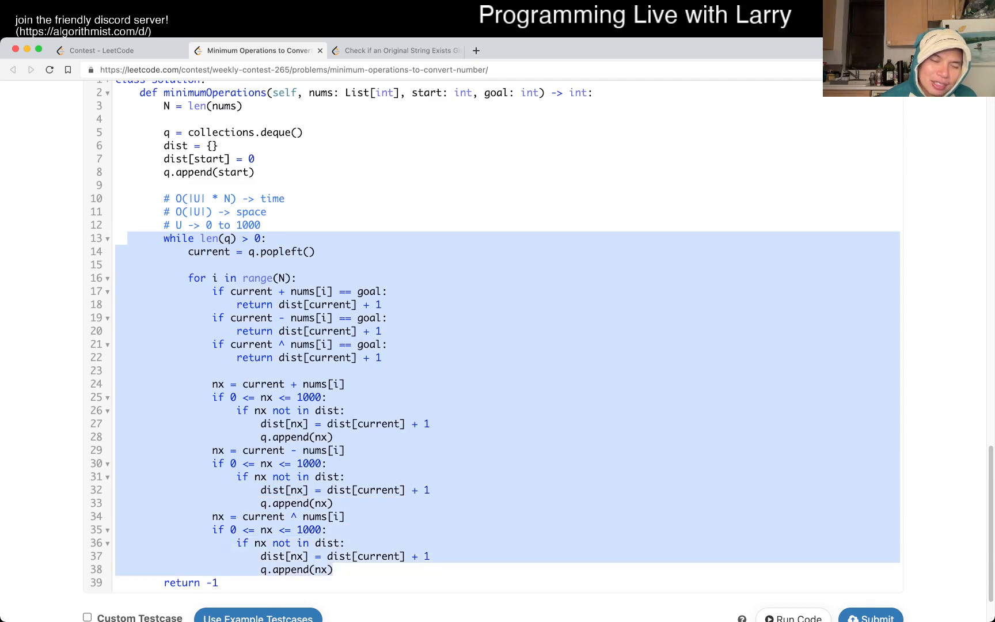
left_click(190, 582)
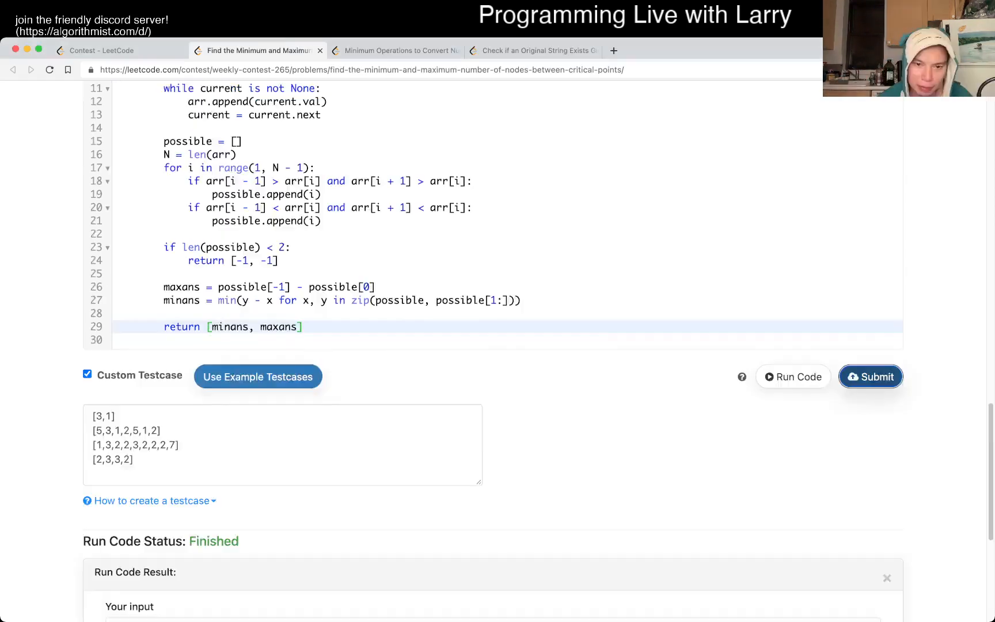
Step: Close the 'Find the Minimum and Maximum...' tab to return to Minimum Operations
left_click(869, 377)
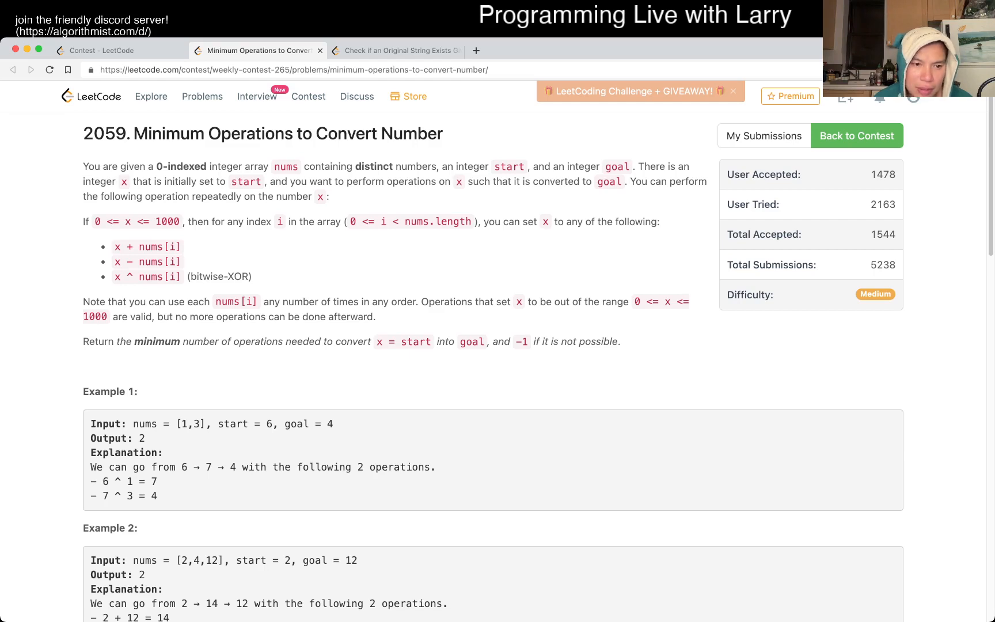
Step: Read the examples and constraints, highlighting the 1000 upper bound
scroll("down", 3)
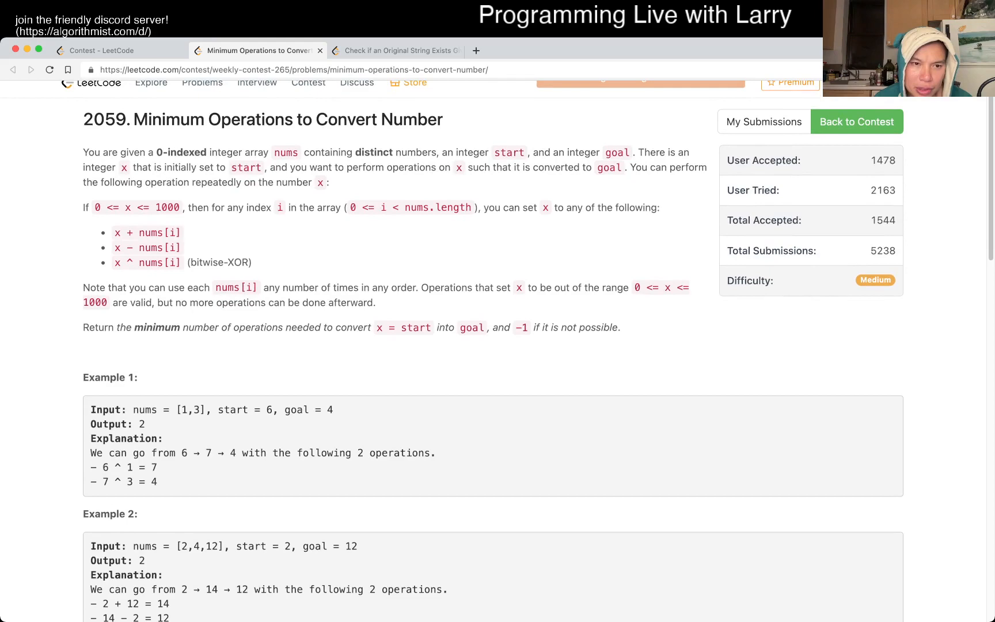
double_click(94, 302)
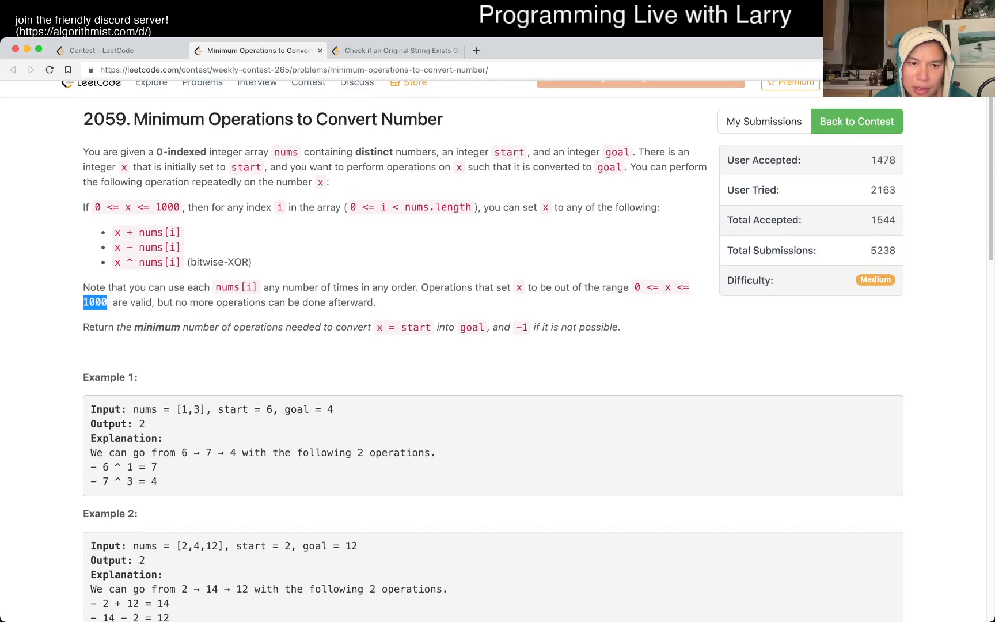
scroll("down", 3)
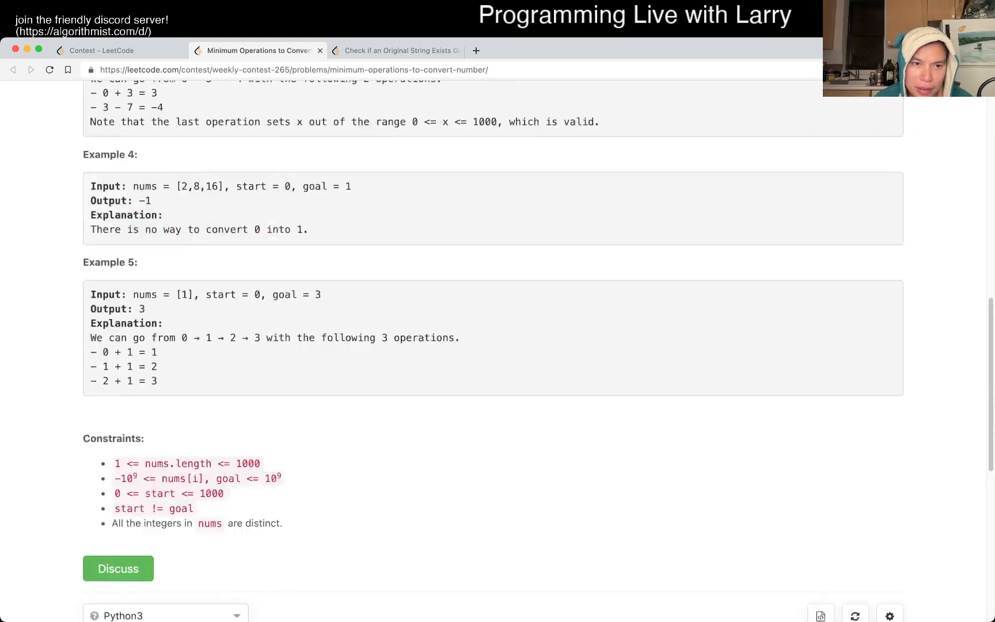
scroll("up", 3)
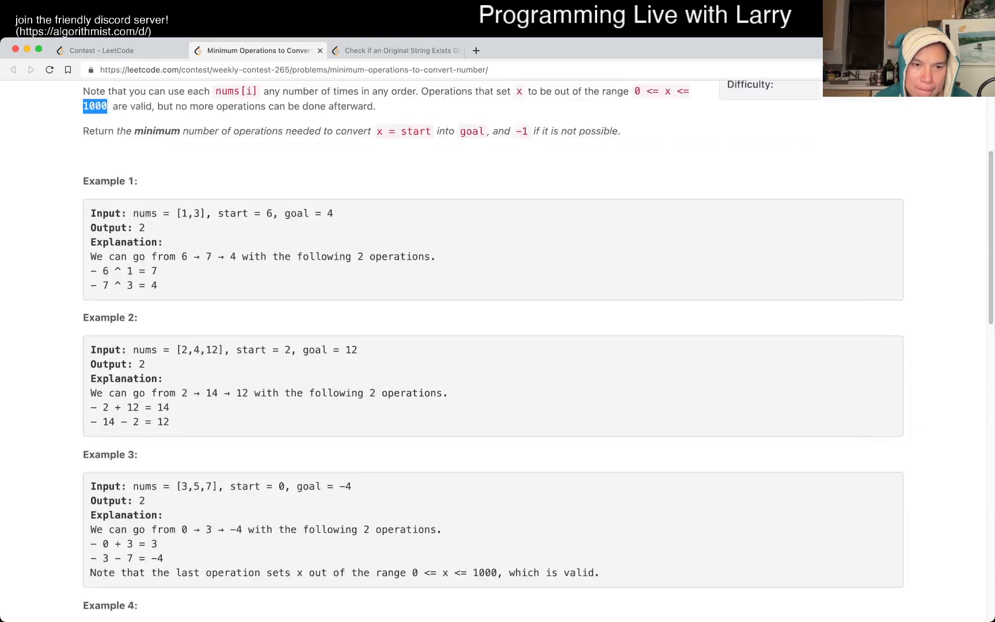
scroll("down", 3)
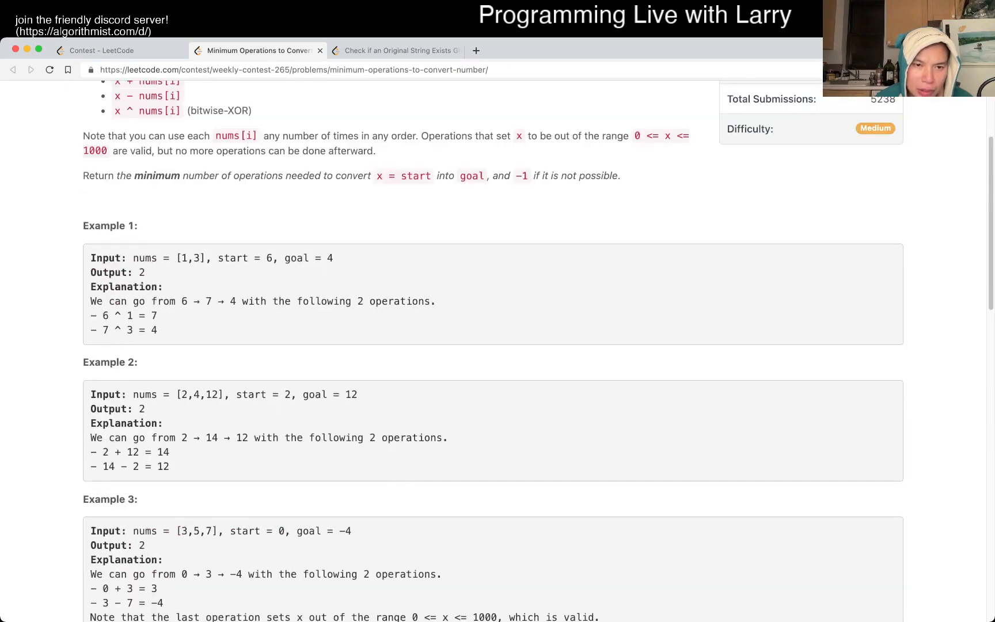
scroll("down", 3)
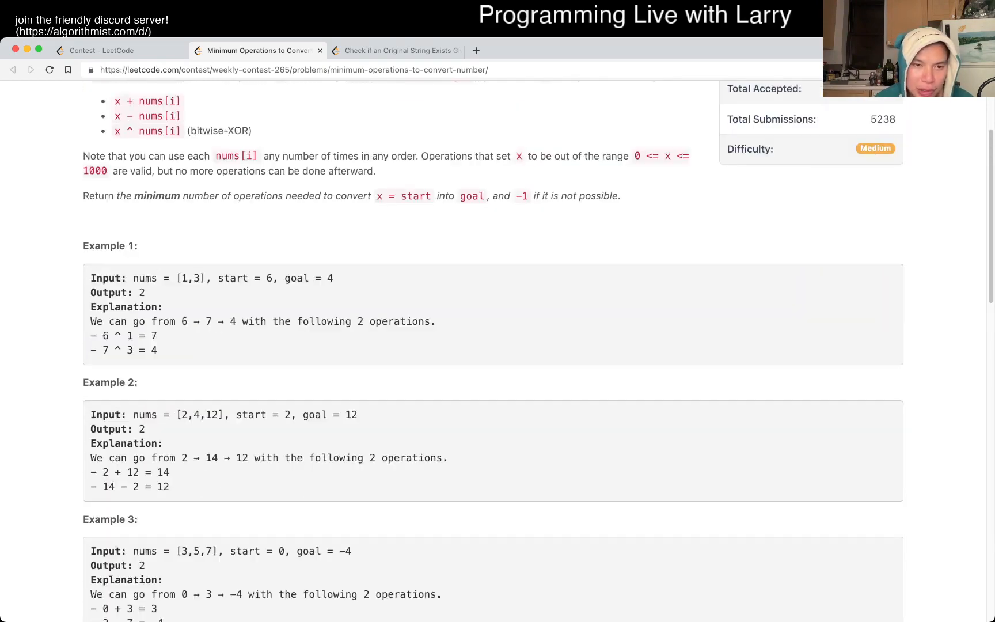
scroll("down", 3)
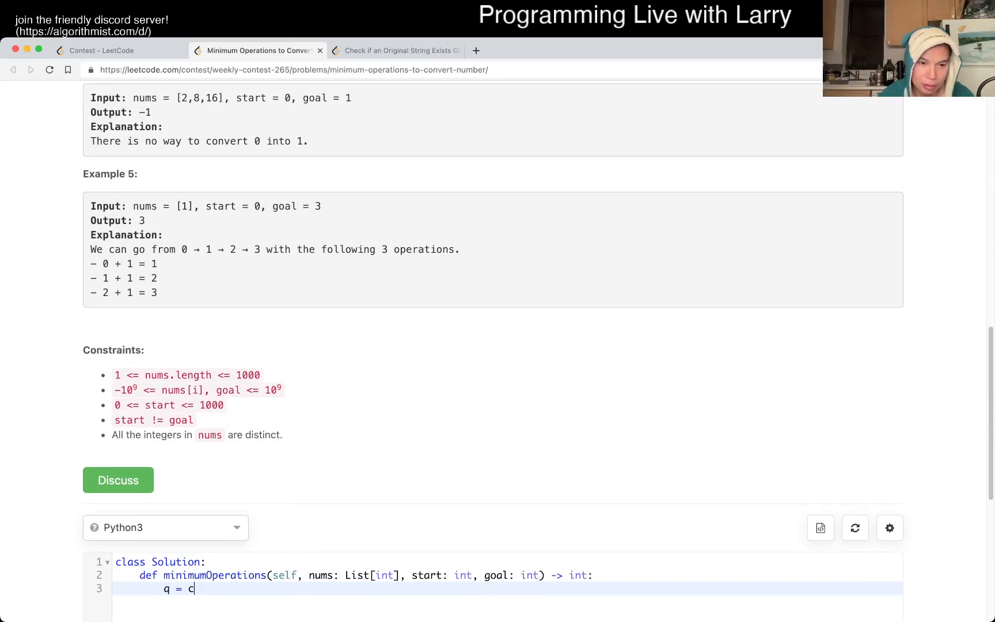
Step: Create q = collections.deque(), append start, and initialise dist = {}
type("ollections.deque(")
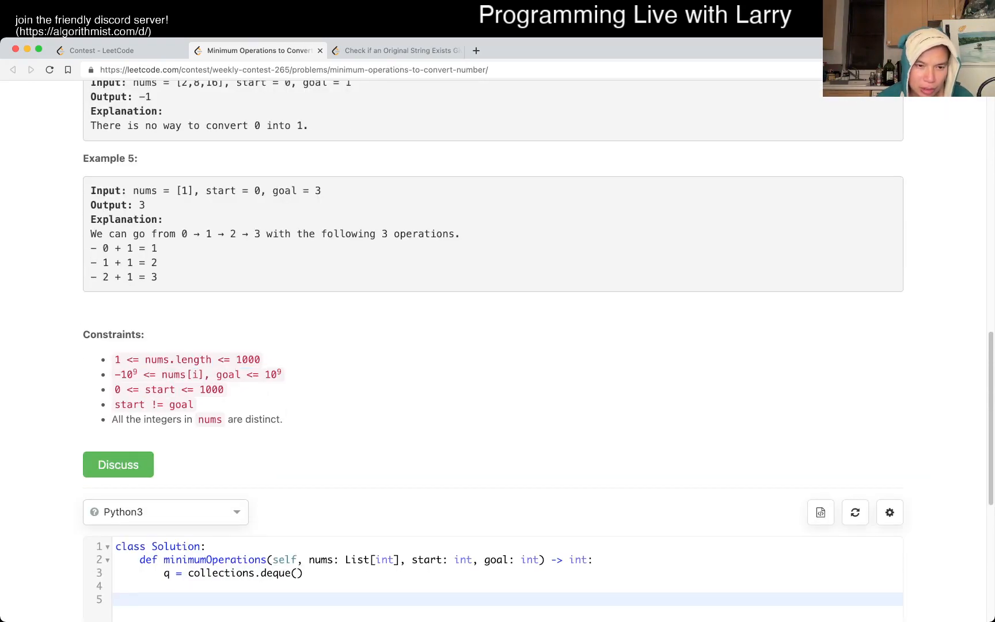
scroll("down", 3)
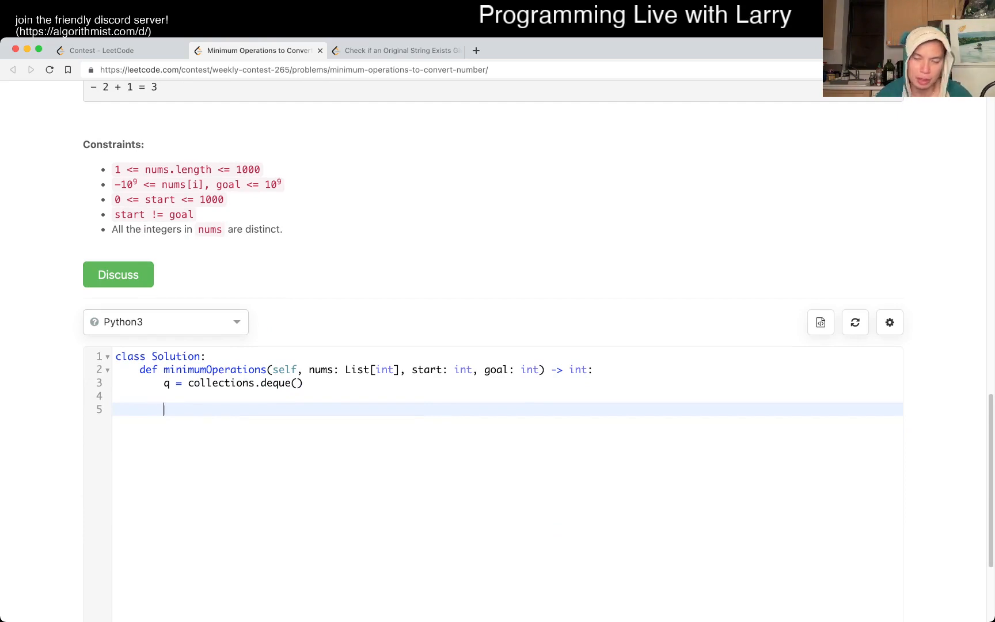
type("q.")
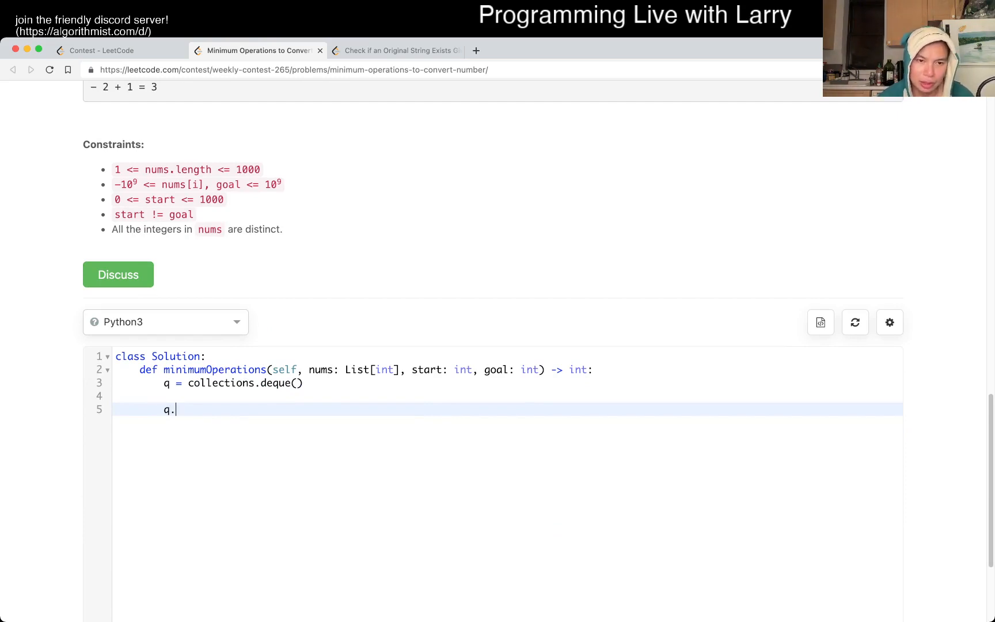
type("append(start)")
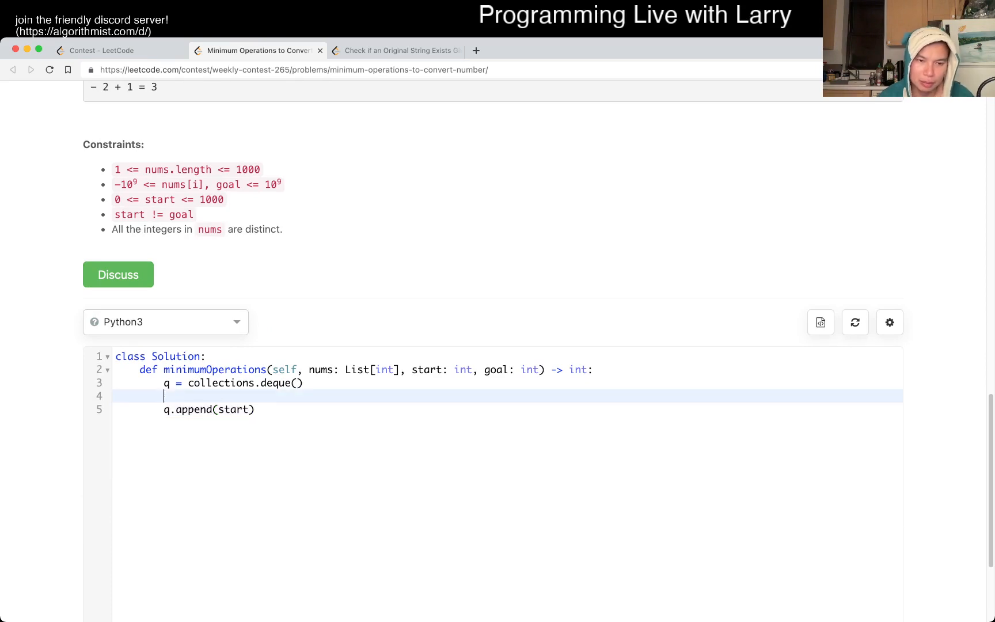
type("dist")
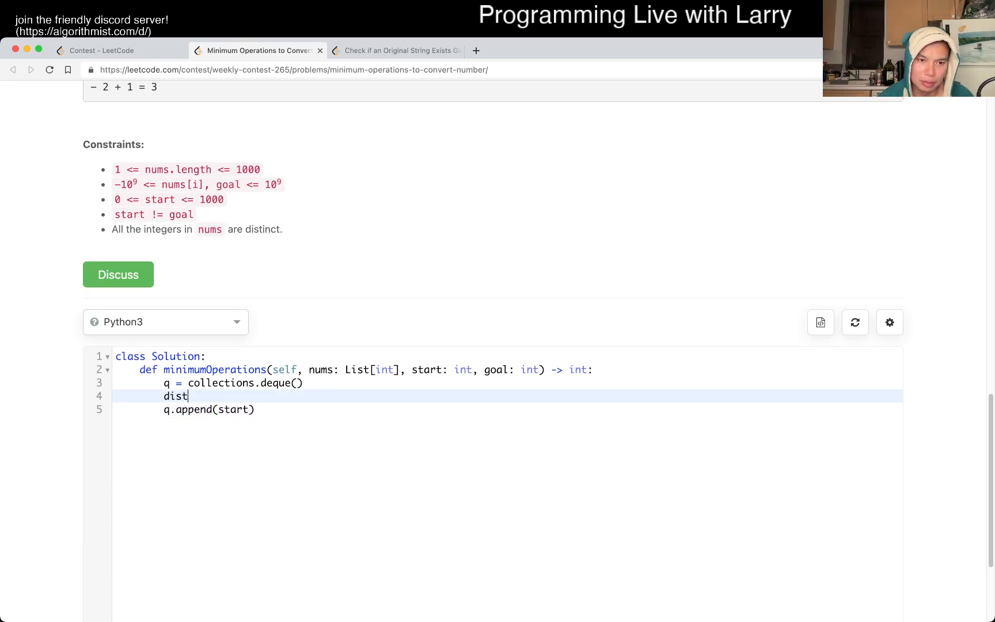
type("=")
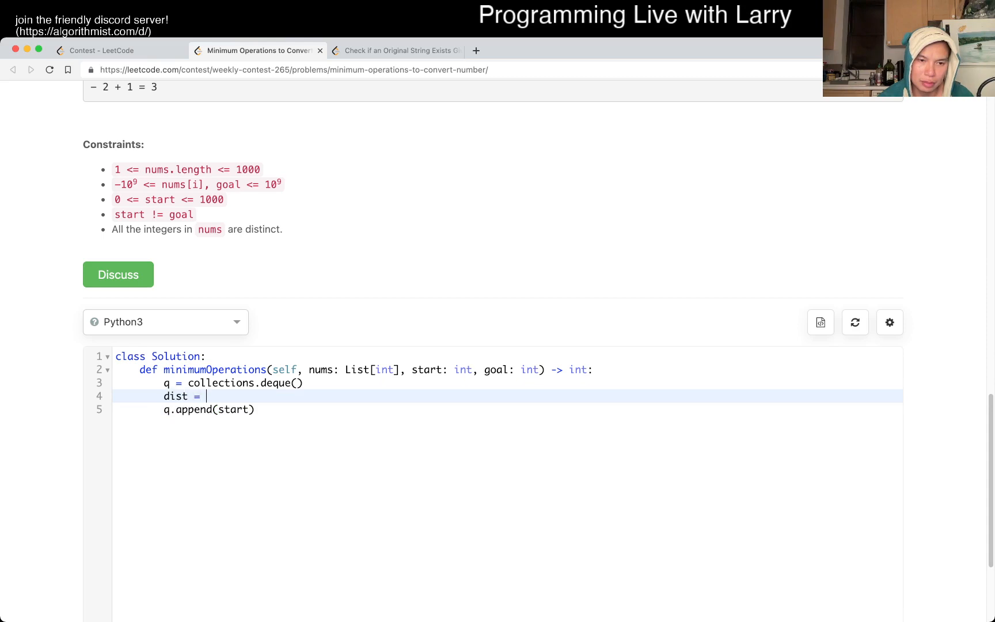
type("{}")
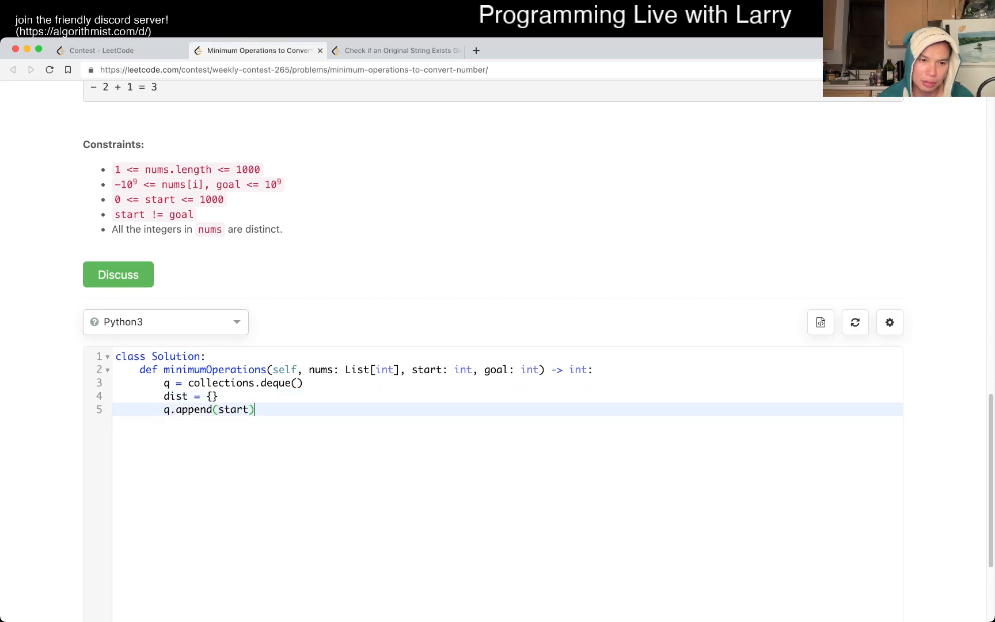
Step: Set dist[start] = 0 and add a while len(q) > 0: loop popping current
type("whi")
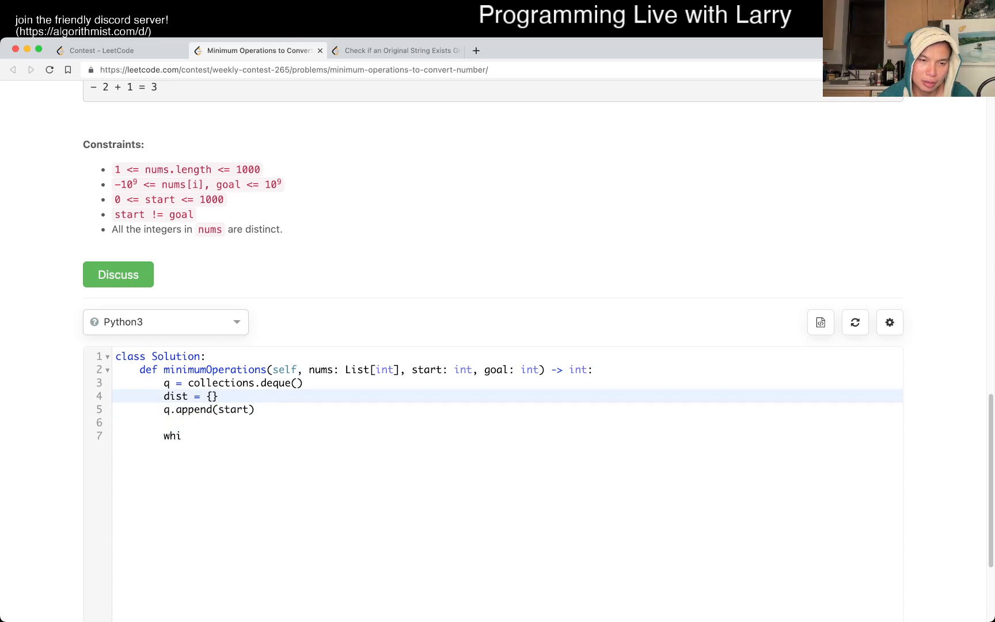
type("dist[sta]")
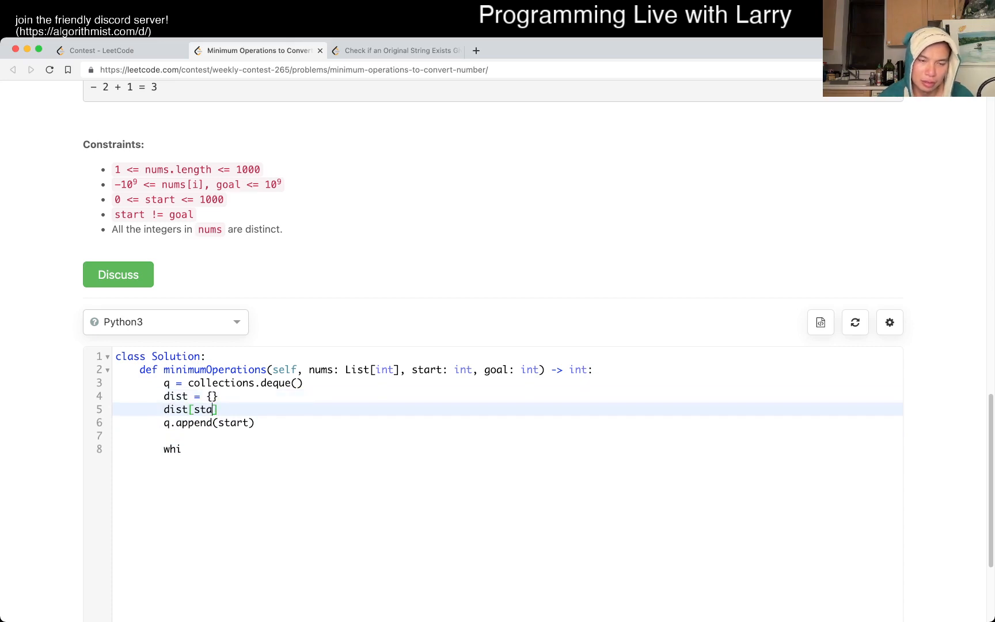
type("rt] = 0")
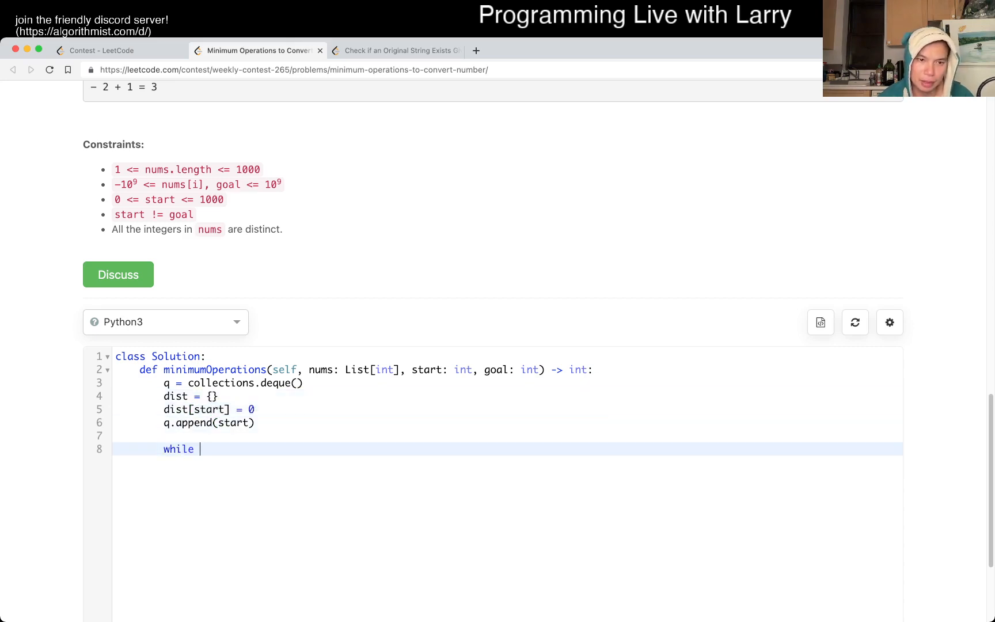
type("len(q) >")
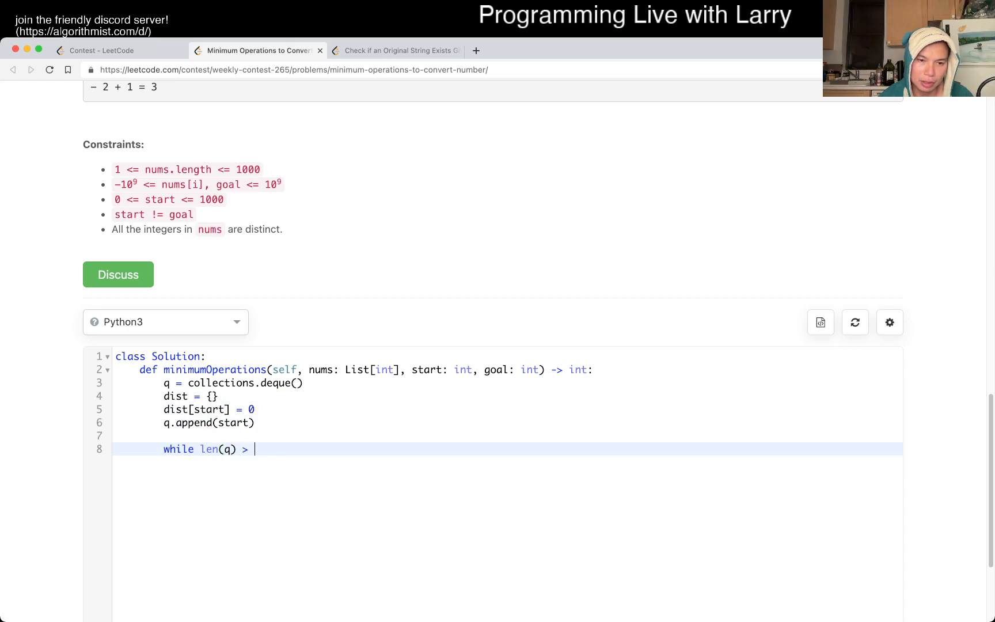
type("0:")
type("current = q.popleft()")
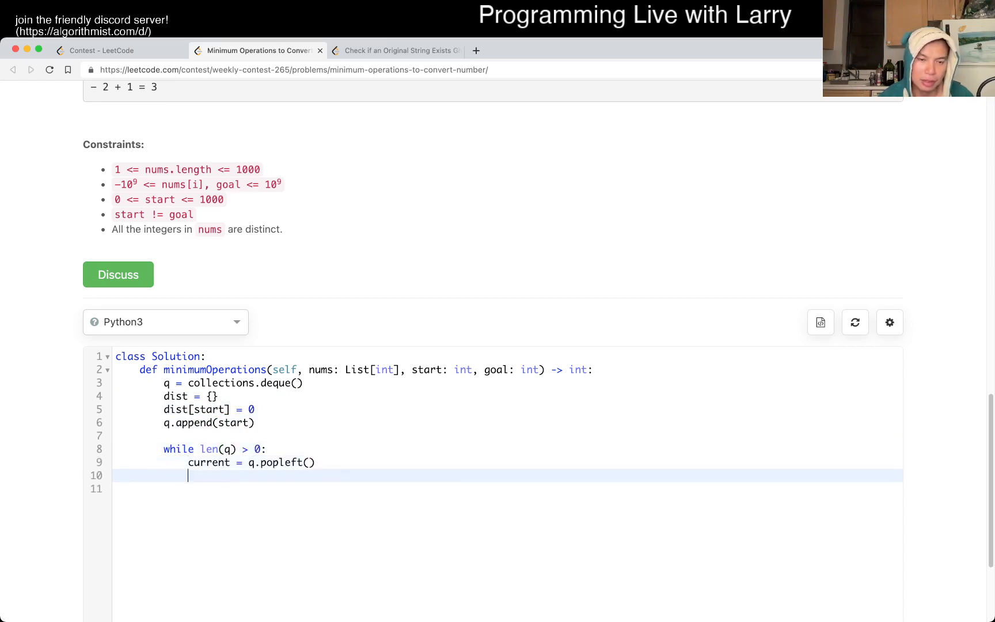
scroll("down", 3)
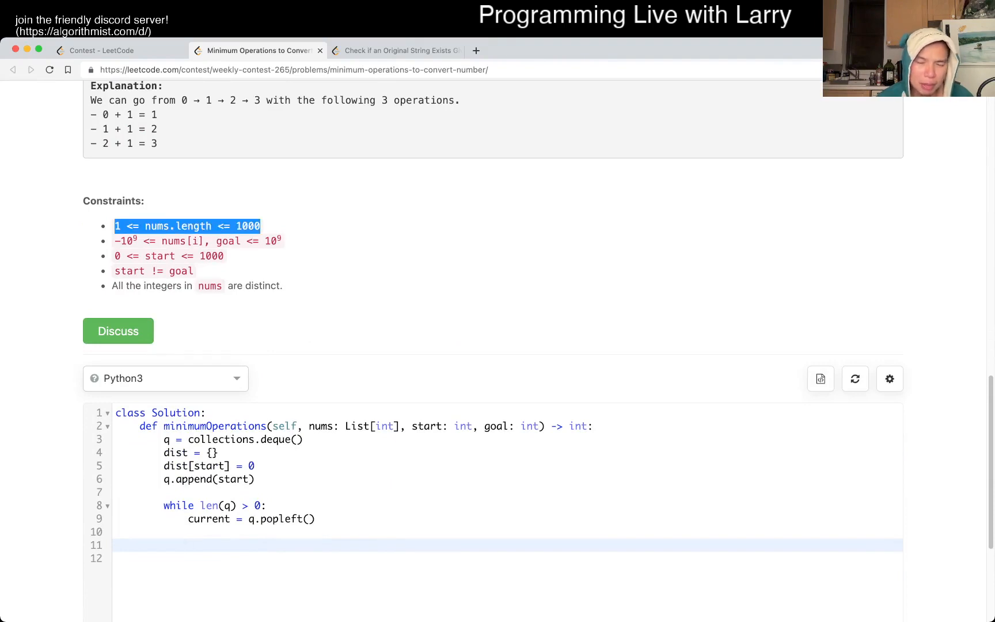
scroll("down", 3)
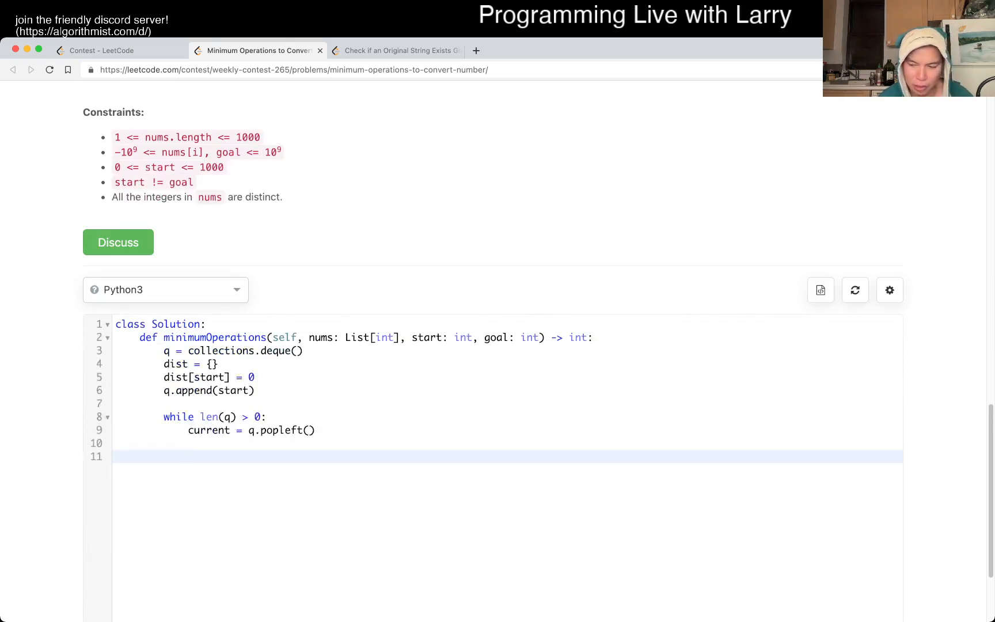
Step: Add N = len(nums) and a for i in range(N): loop computing current + nums[i]
type("for i in range(N):")
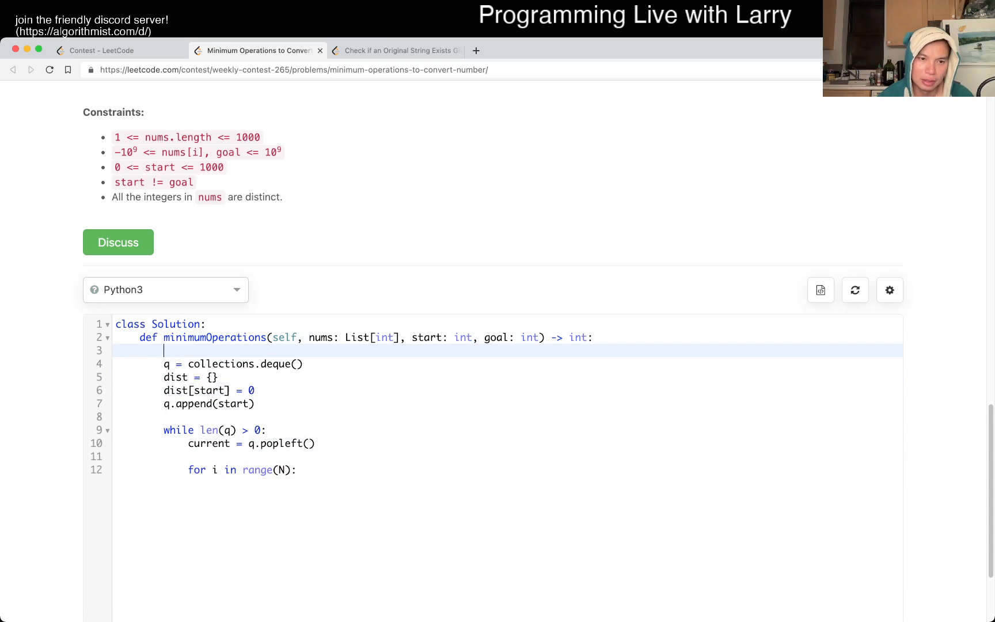
type("N = len(nums)")
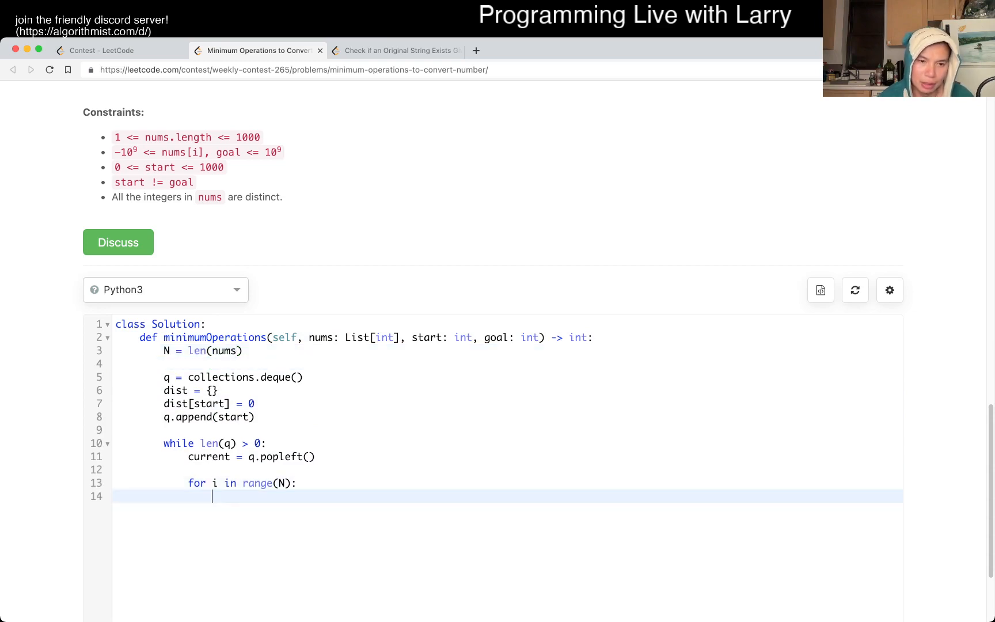
type("current +")
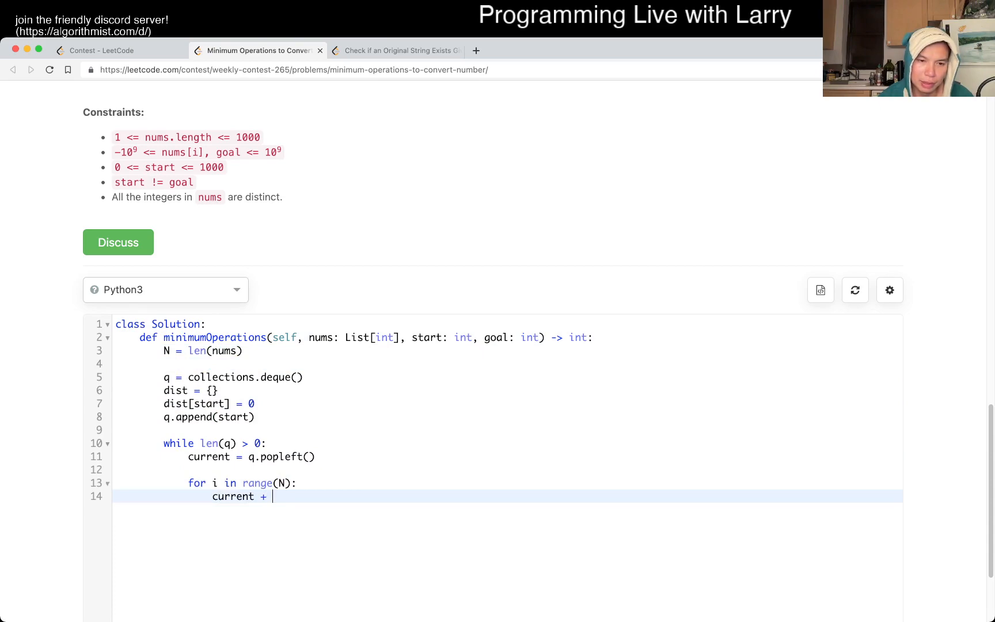
type("nums[i]")
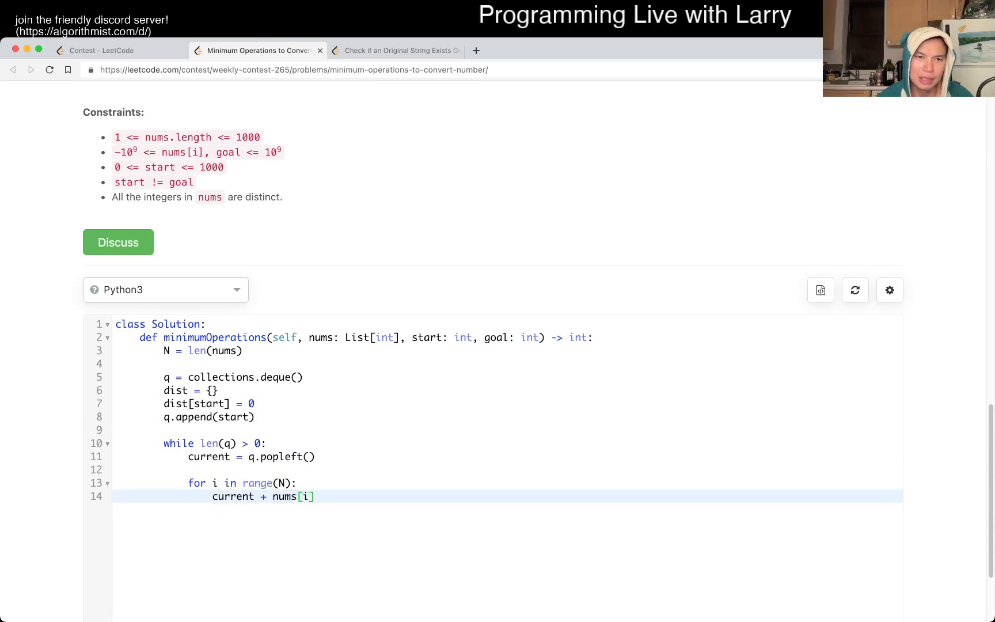
scroll("down", 3)
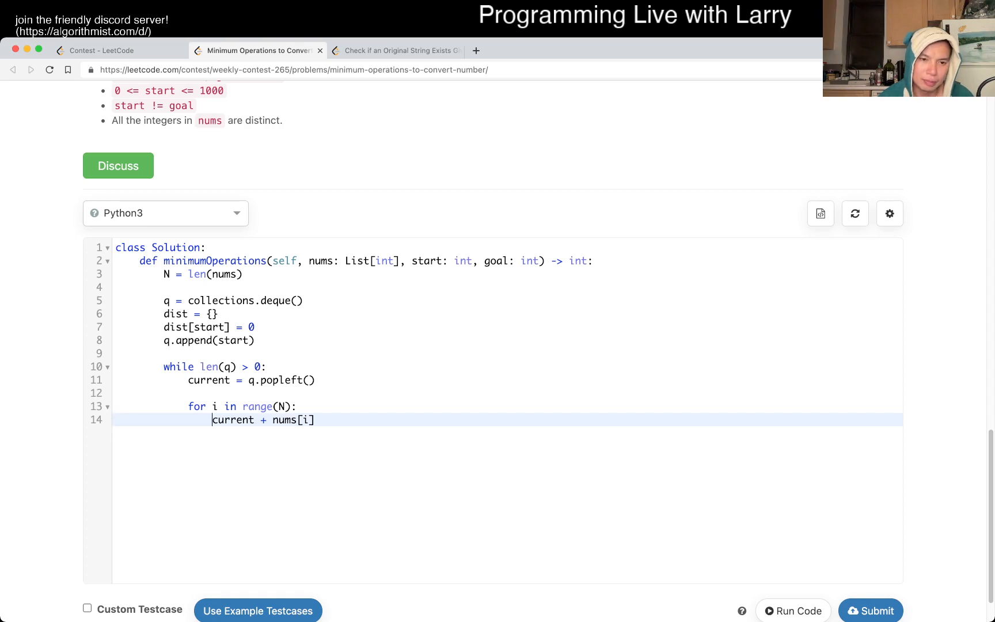
Step: Return dist[current] + 1 when current +, - or ^ nums[i] equals goal
type("if")
type("retu")
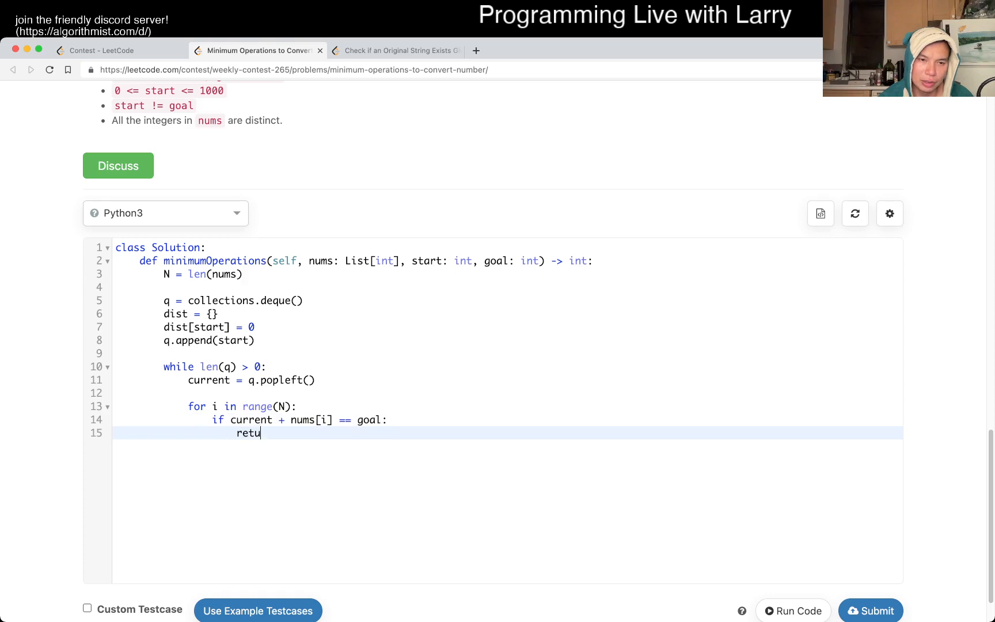
type("rn dist[curr")
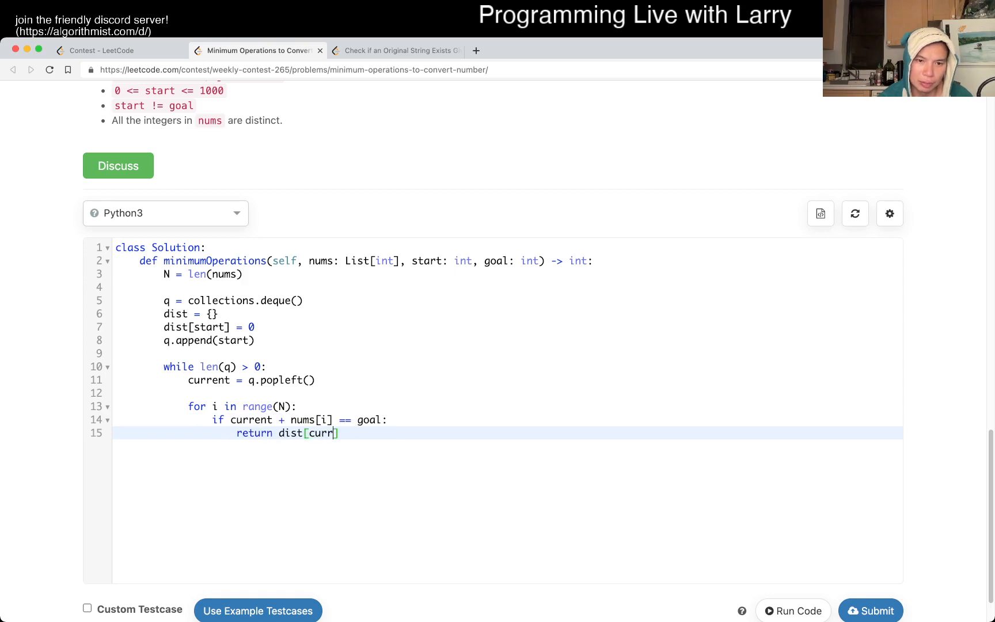
type("ent] + 1")
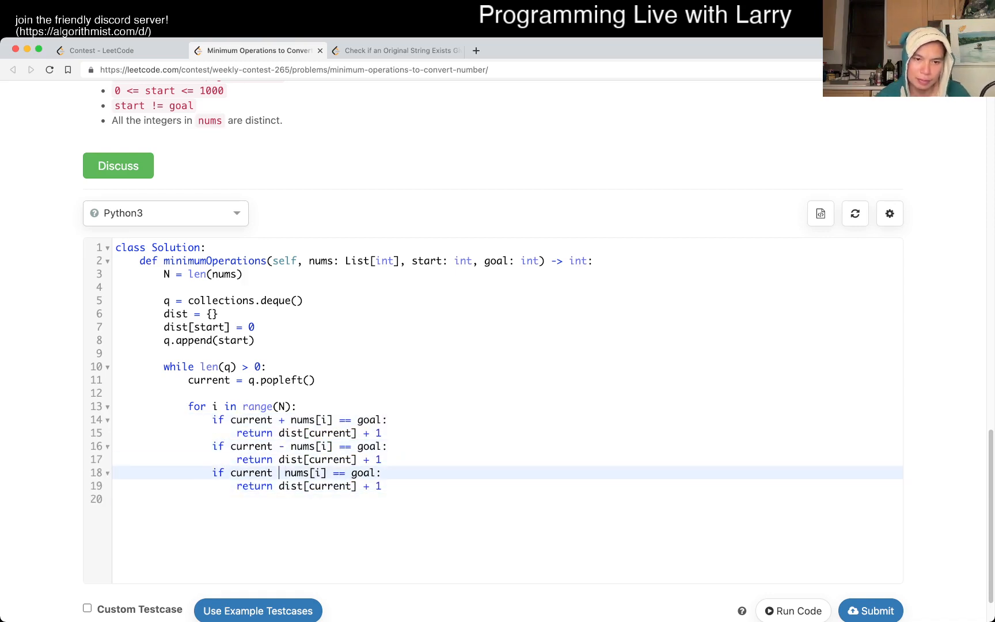
type("^")
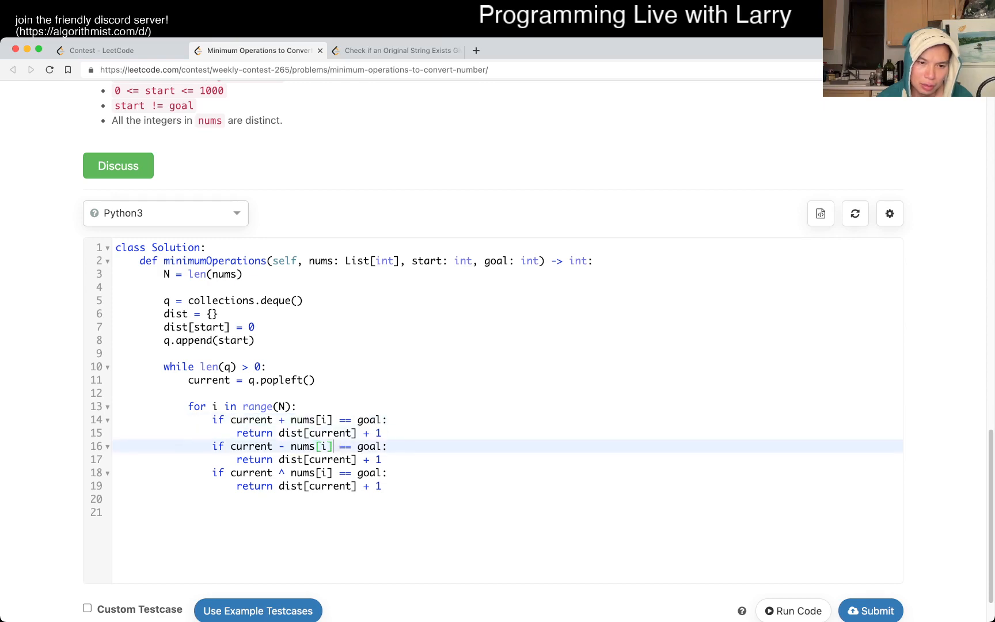
type("if current + nums[i]")
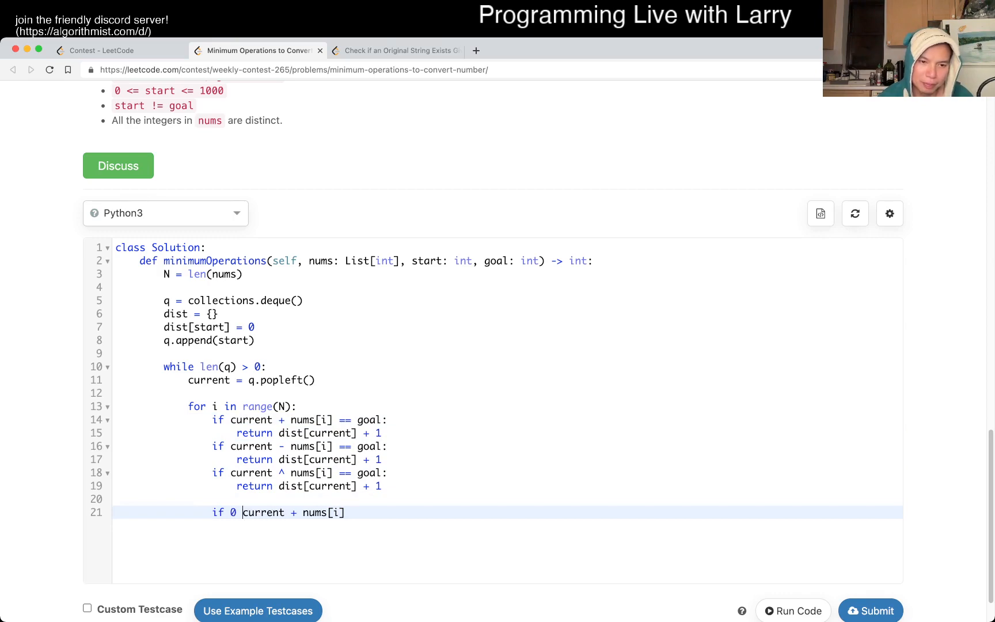
Step: Compute nx = current + nums[i] under an if 0 <= nx <= 1000: check
scroll("up", 3)
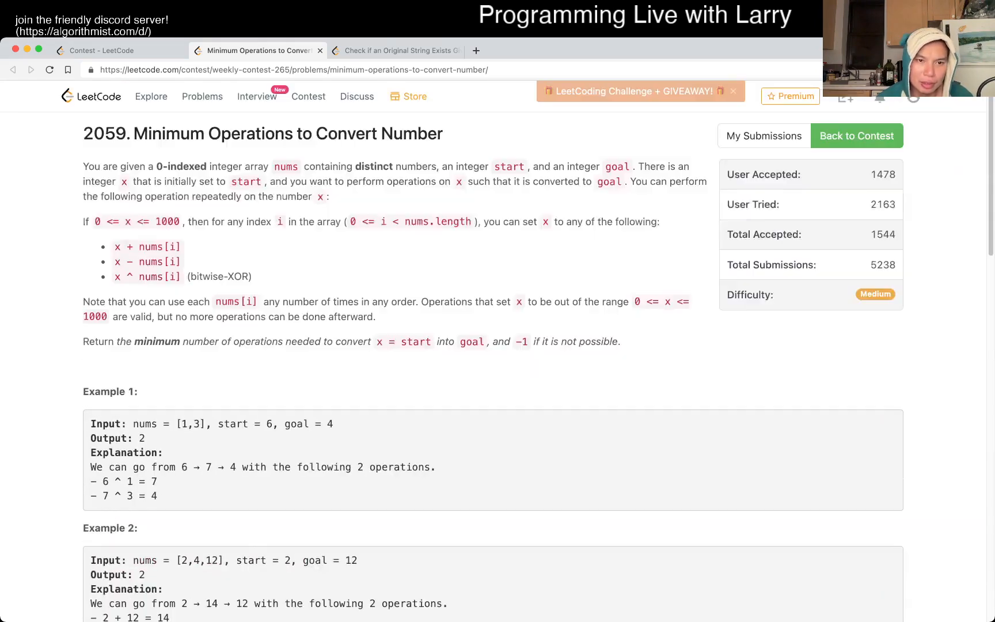
scroll("down", 3)
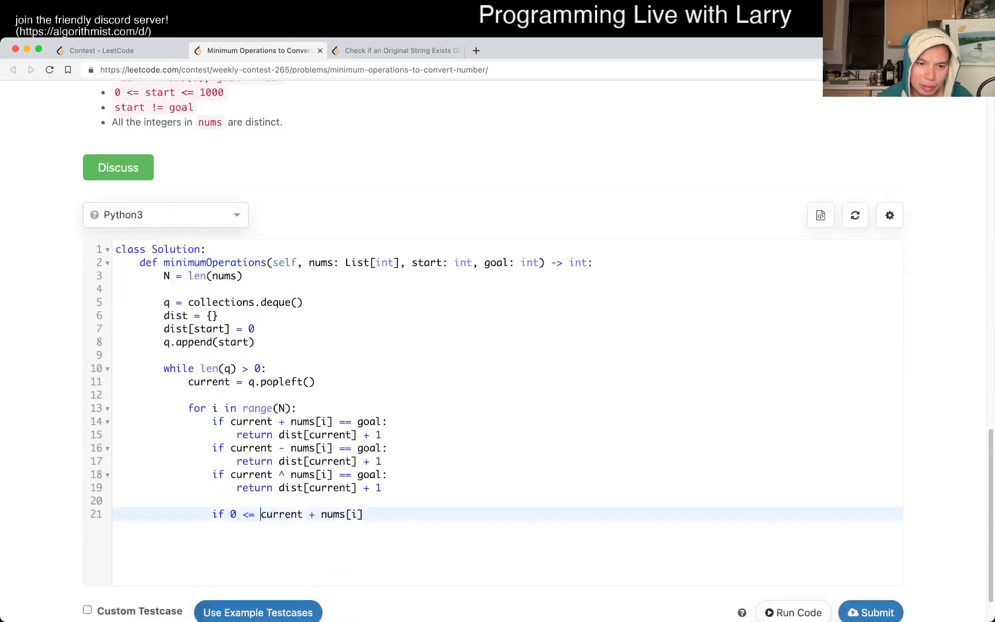
type("<=")
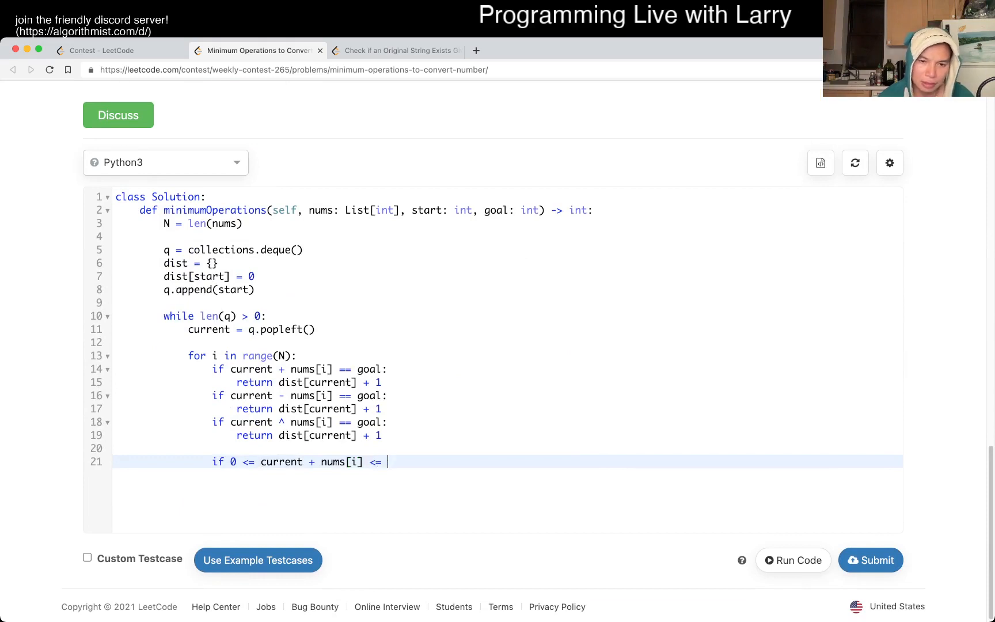
type("1000:")
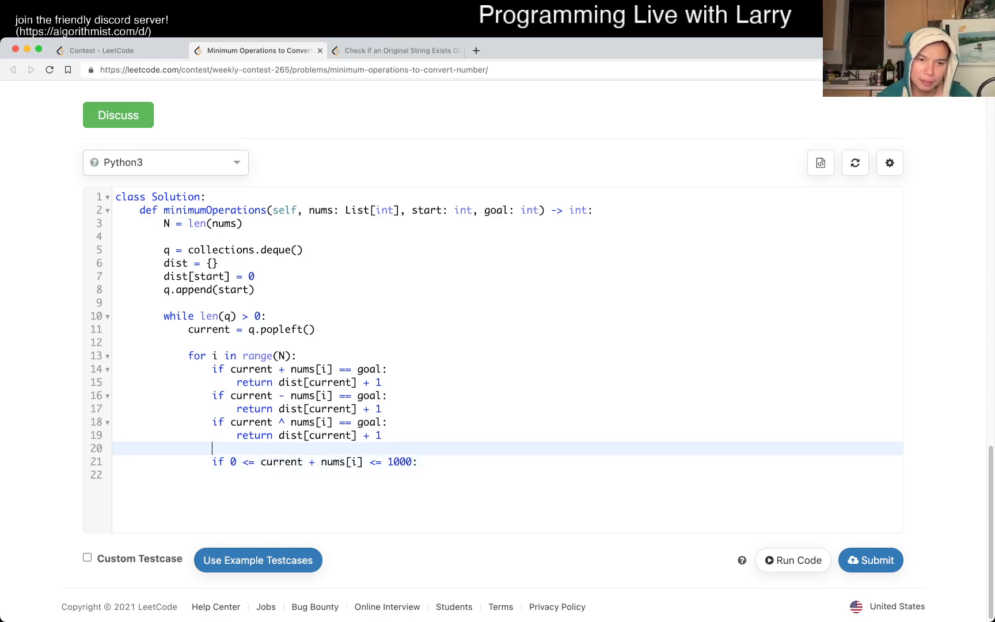
type("nx =")
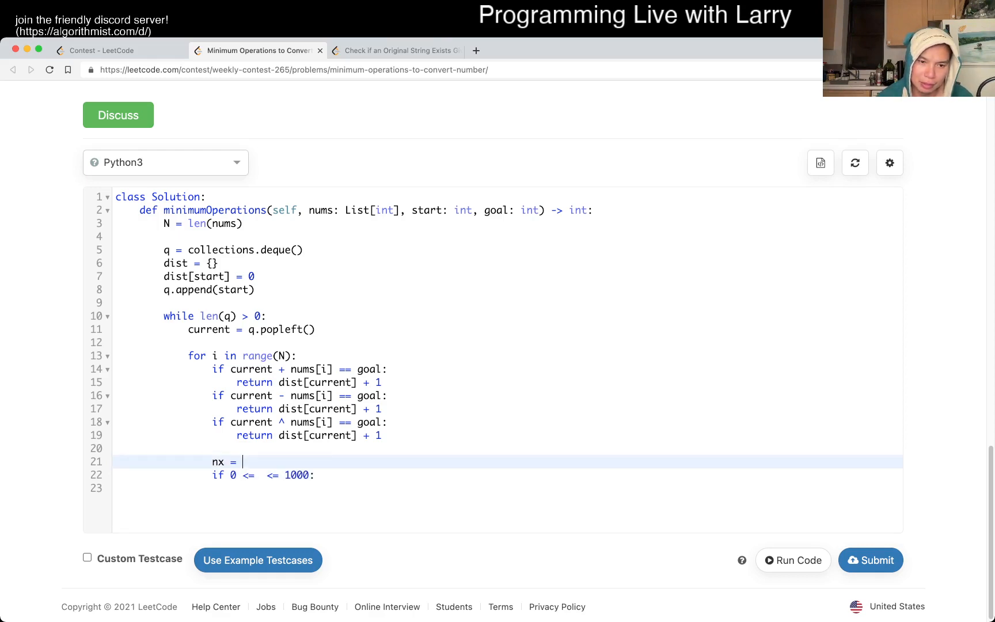
type("current + nums[i]")
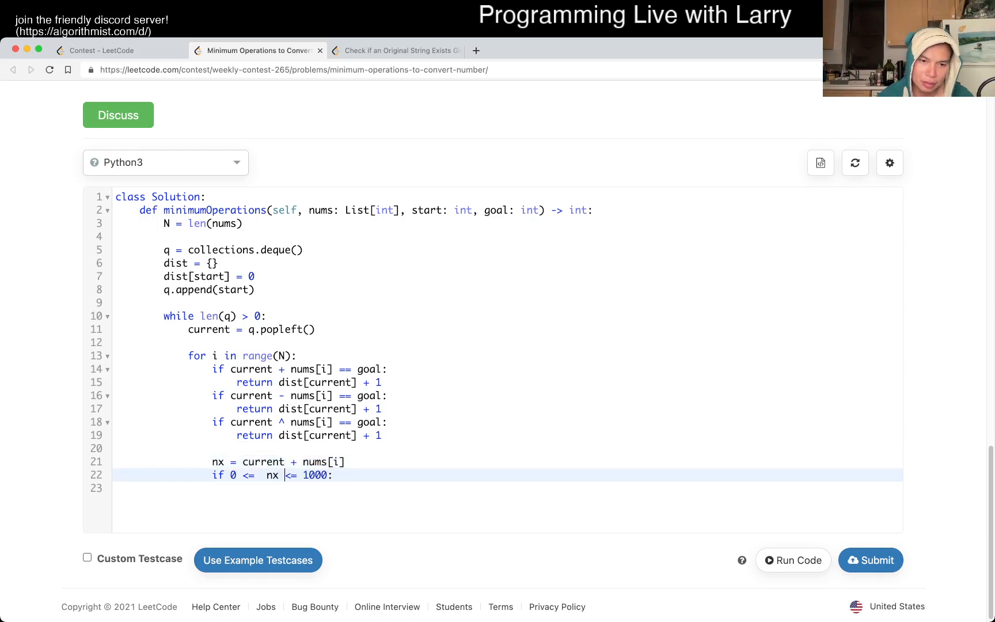
Step: When nx is not in dist, set dist[nx] and append nx to q
key("enter")
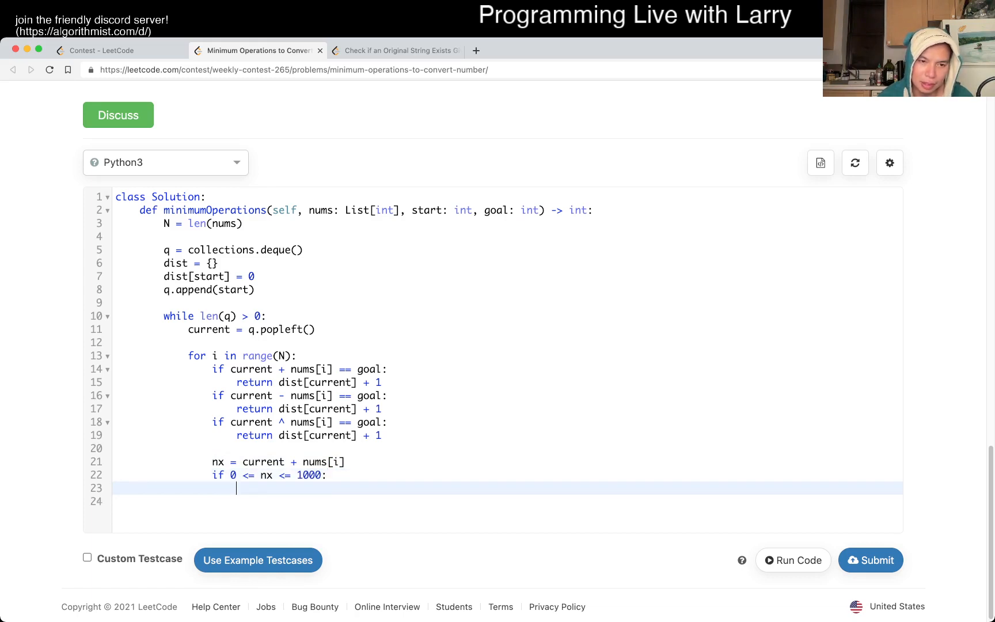
type("if nx in dist")
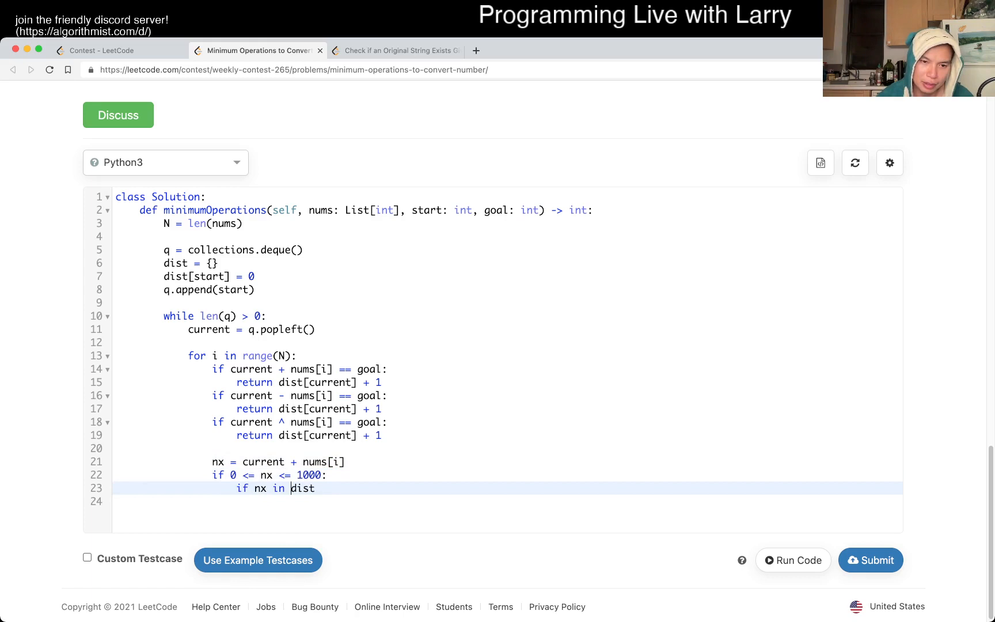
type("not")
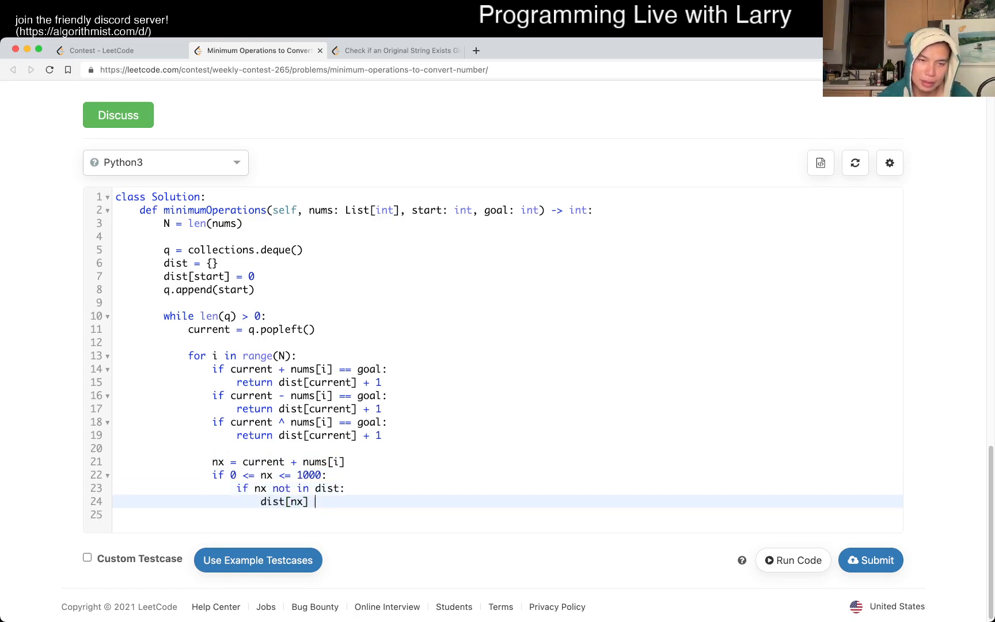
type("= dist[]")
left_click(507, 514)
type("q.append(nx)")
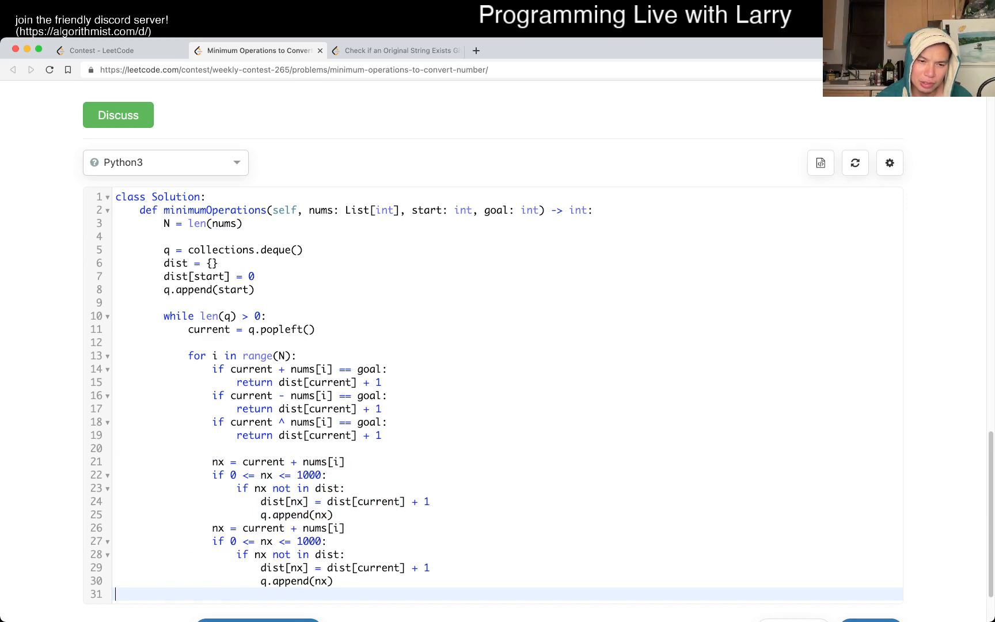
Step: Add subtraction and XOR neighbour blocks plus return -1, then run the custom tests
scroll("down", 3)
type("return -1")
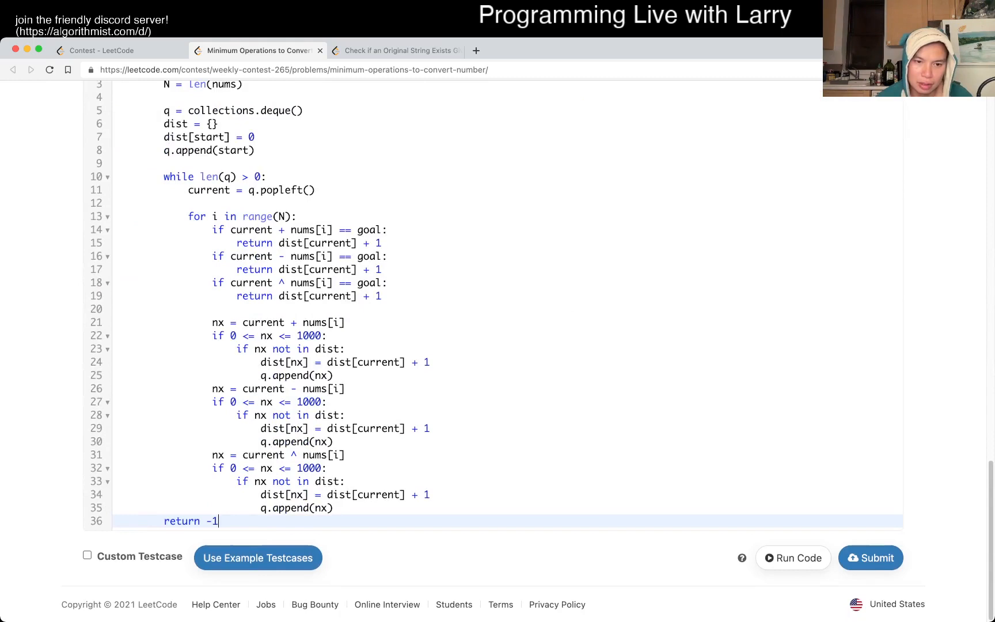
left_click(87, 555)
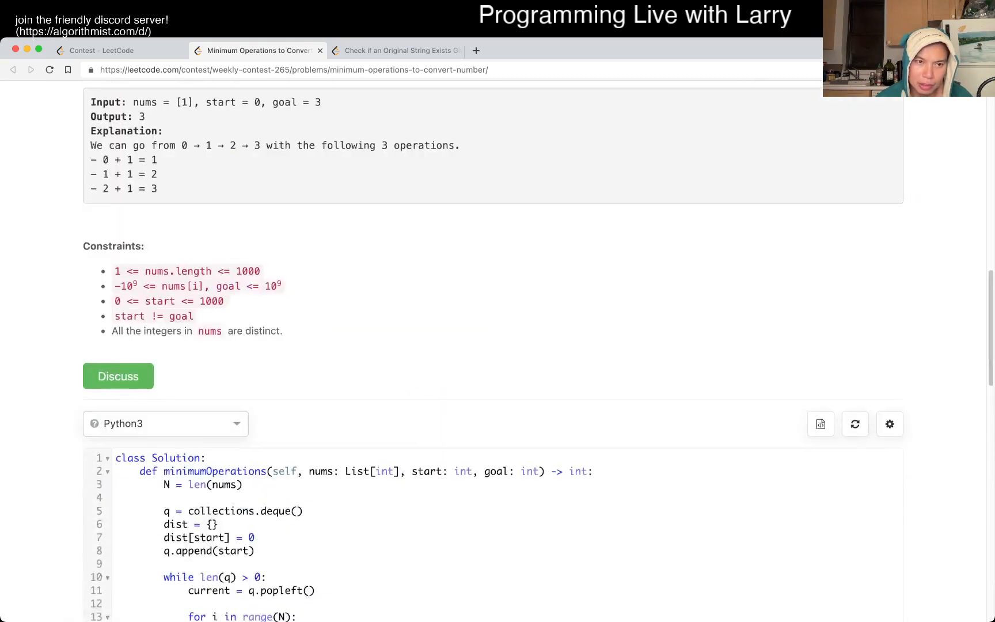
Step: Add the custom testcase [1], 1, 1000 to the test input
scroll("down", 3)
type("[")
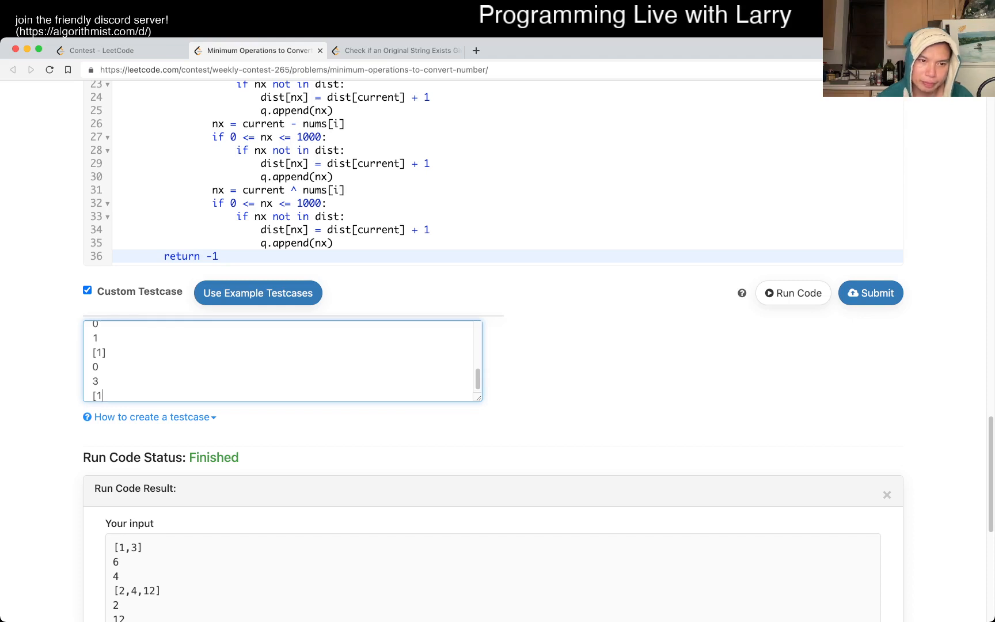
type("1000")
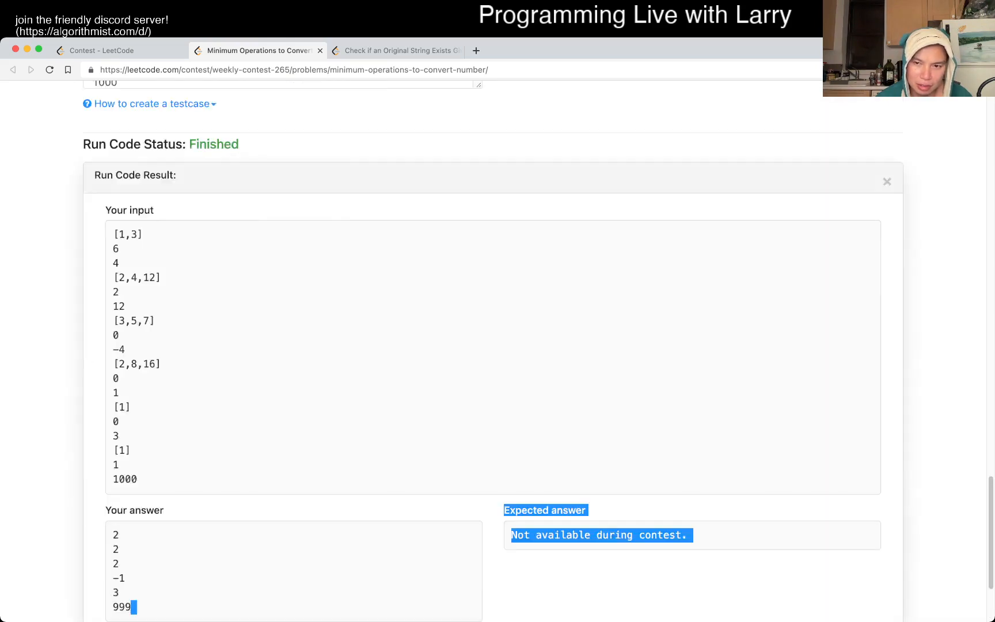
scroll("up", 3)
type(",1,1")
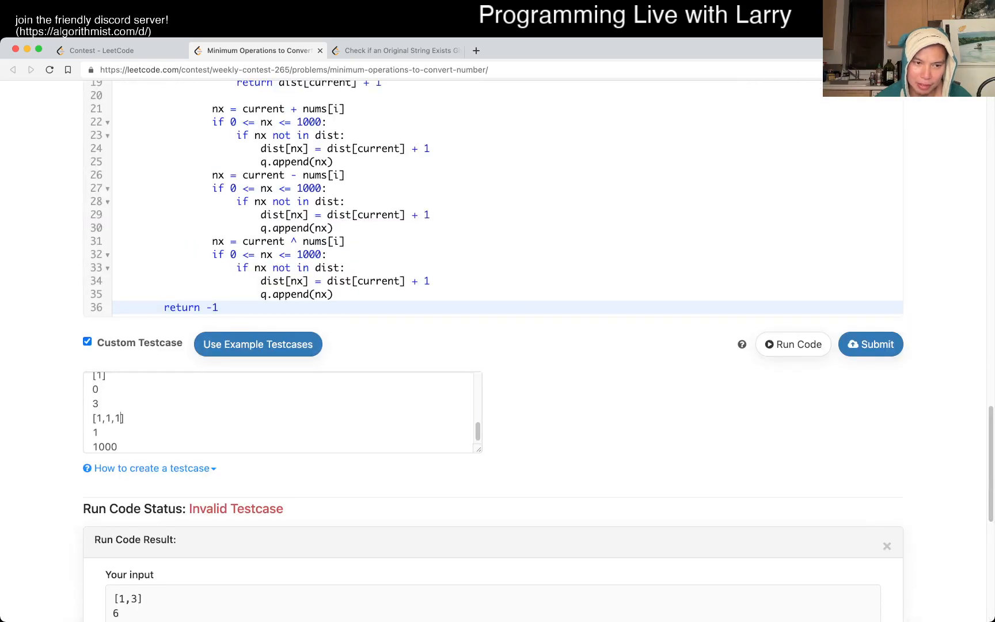
Step: Revert the test array to [1], submit the BFS solution, and view the Weekly Contest 265 ranking
key("Backspace")
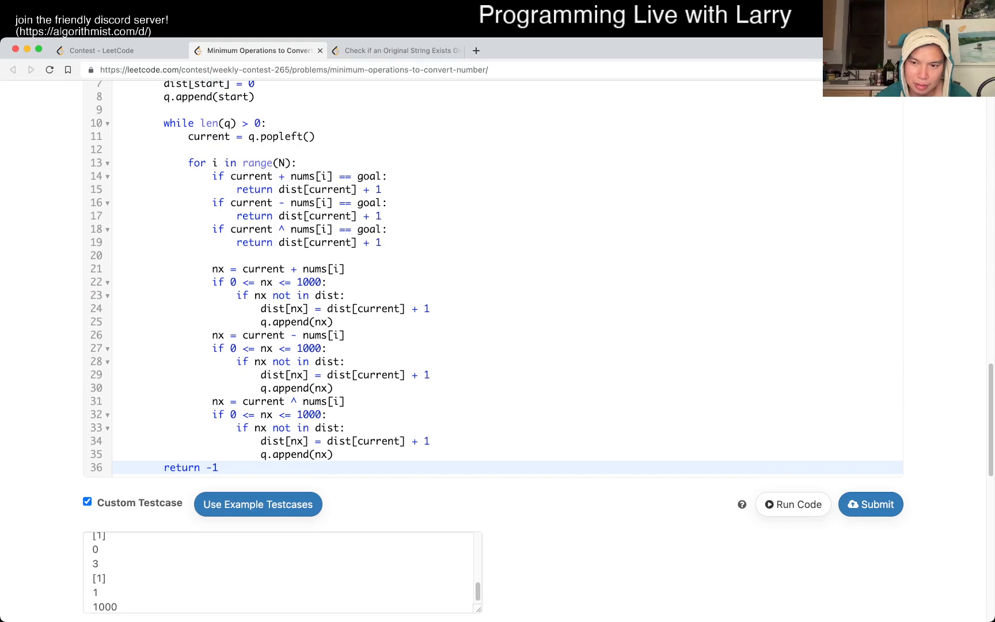
left_click(870, 504)
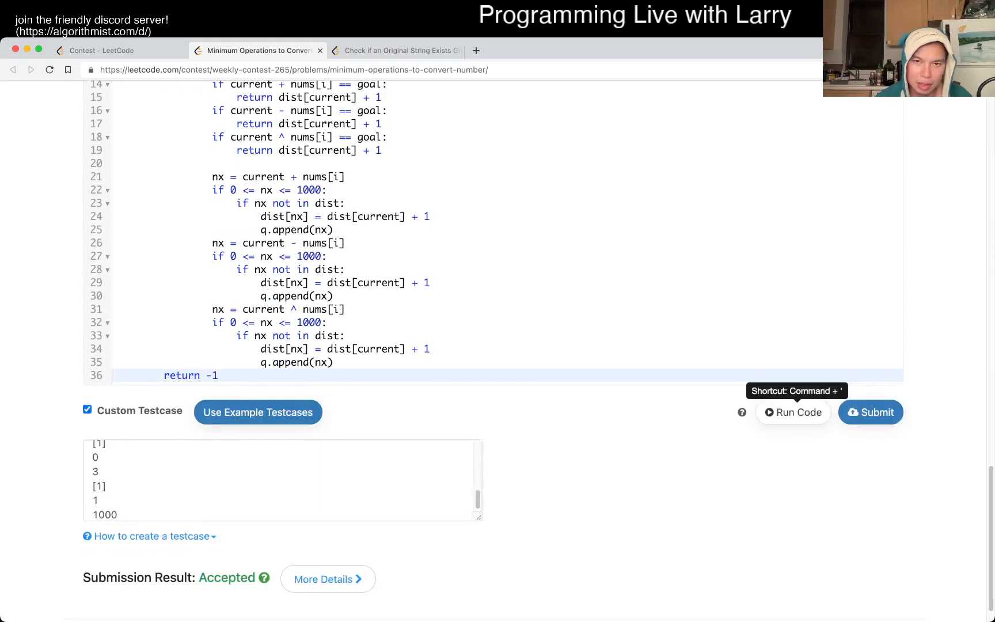
left_click(117, 50)
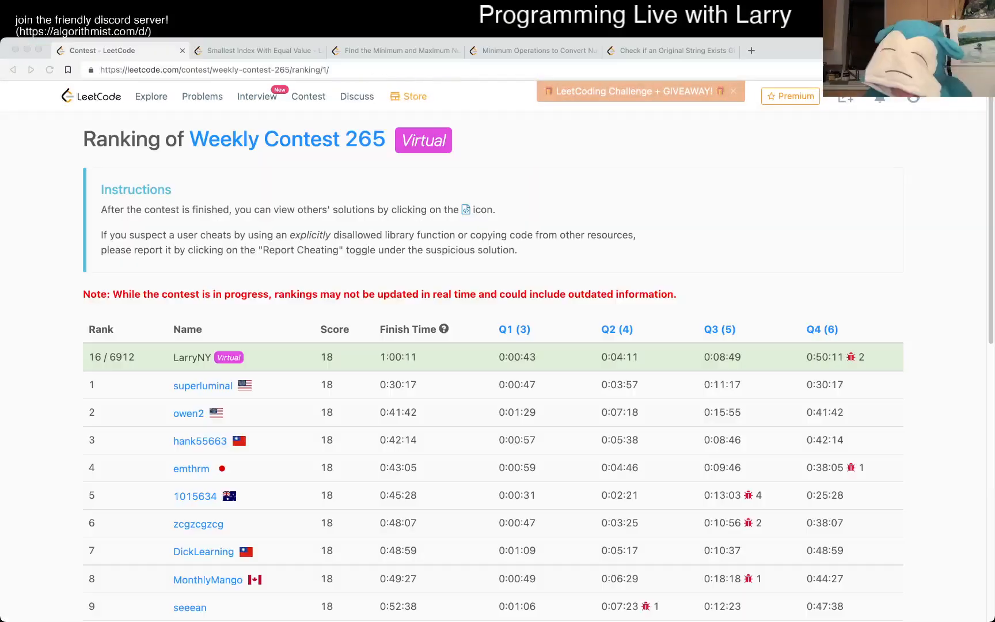